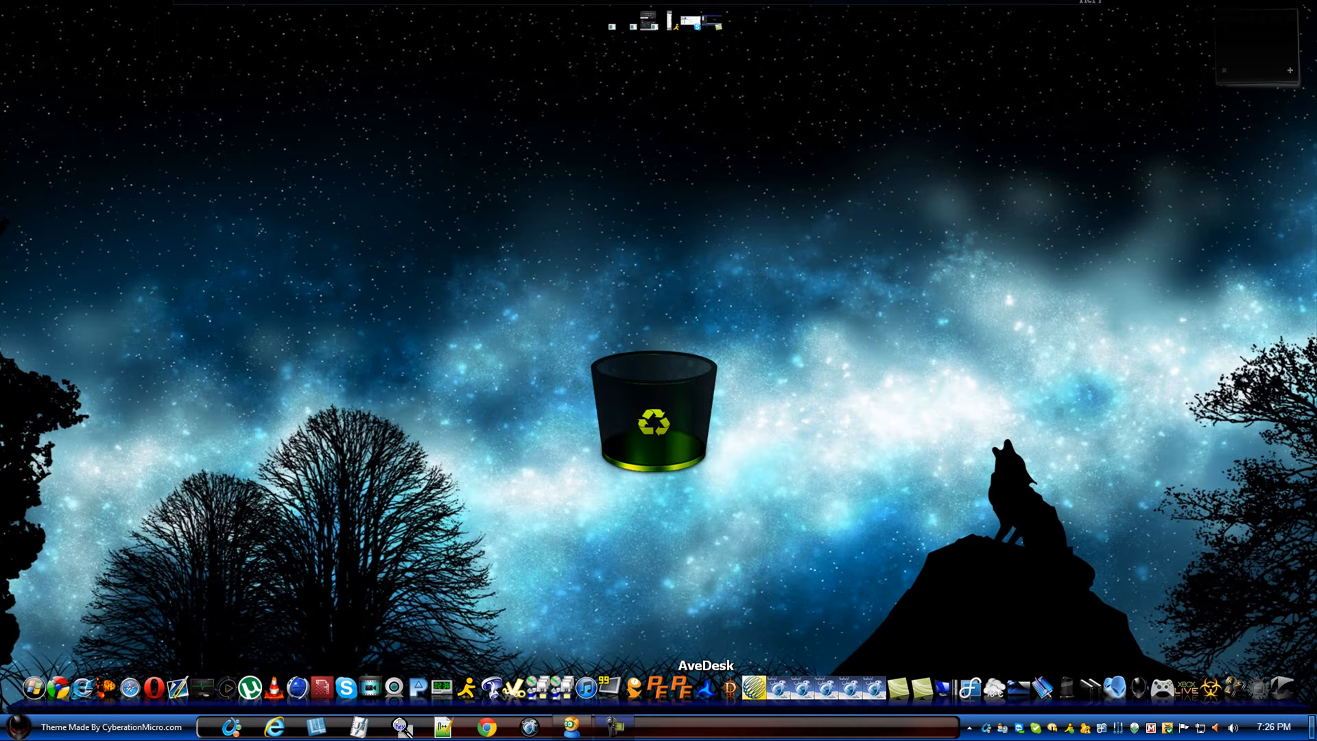
From the desktop menu, reach the gadget gallery and its 'Get more gadgets online' page.
right_click(974, 428)
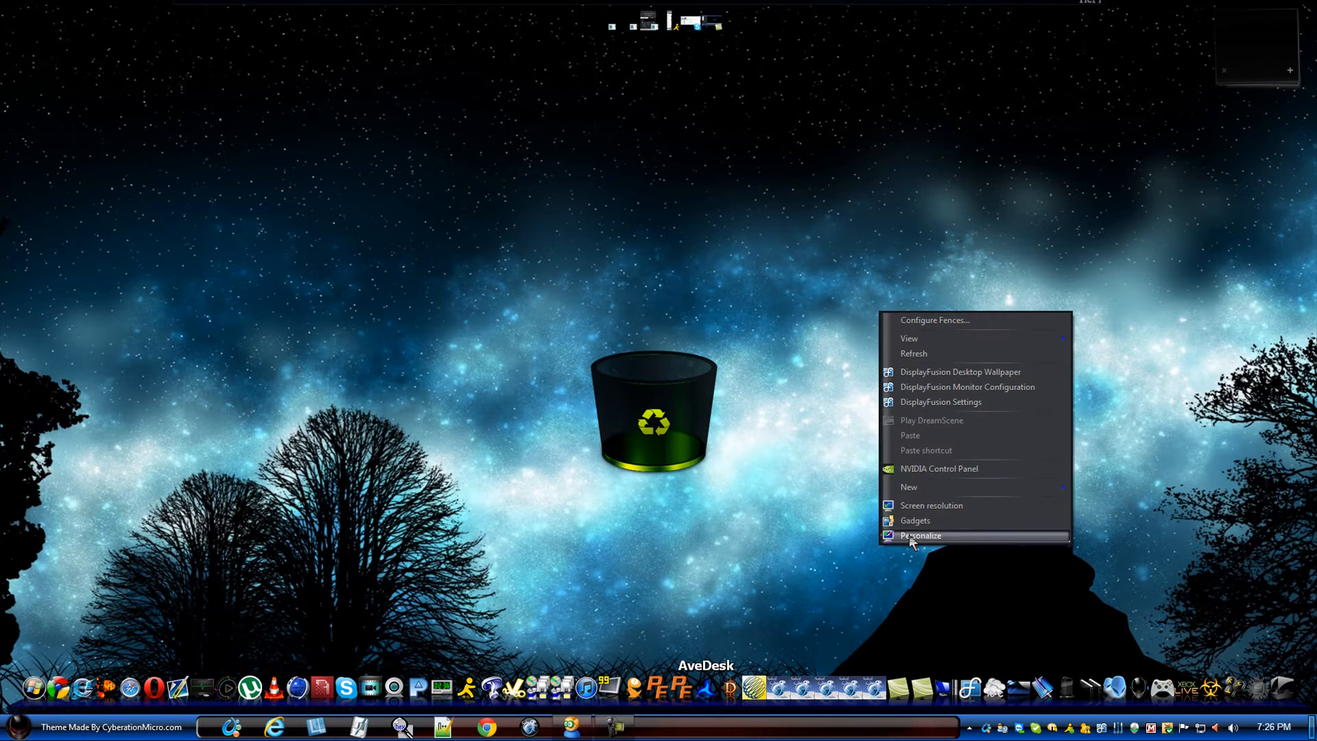
click(915, 520)
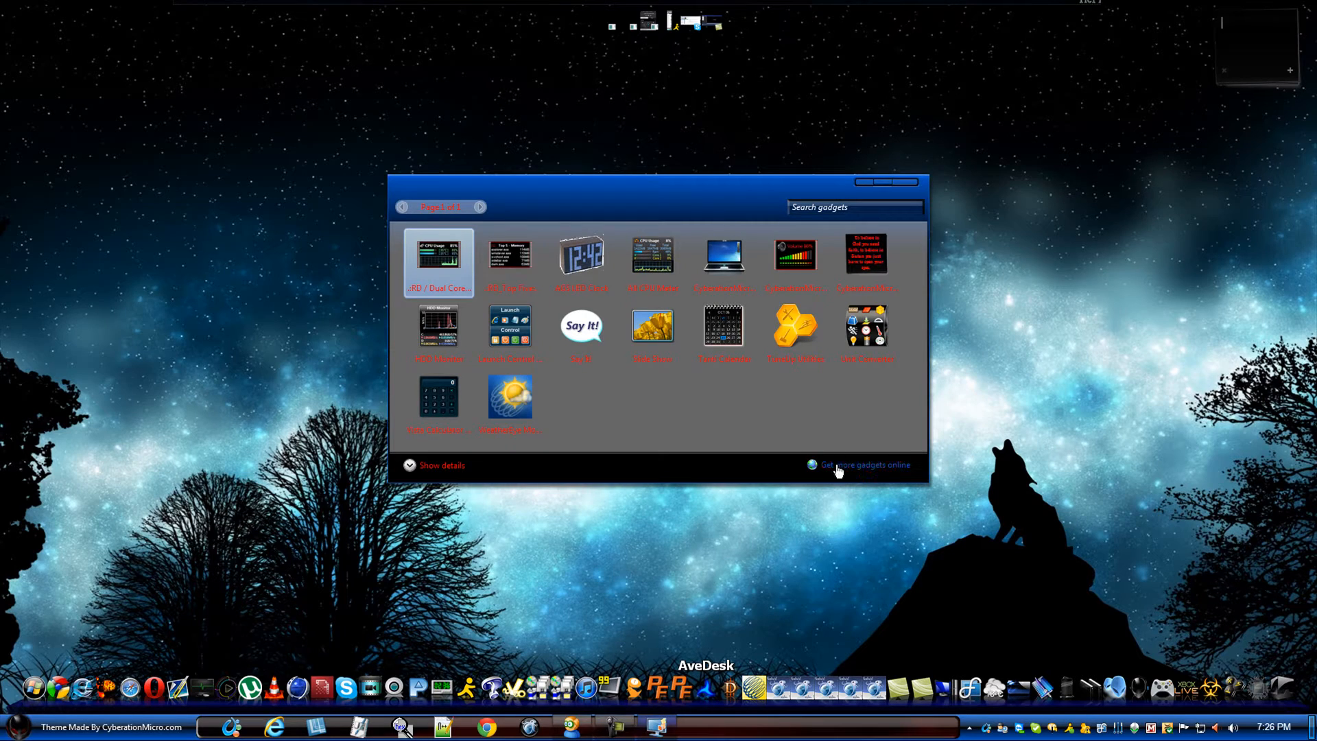
click(864, 465)
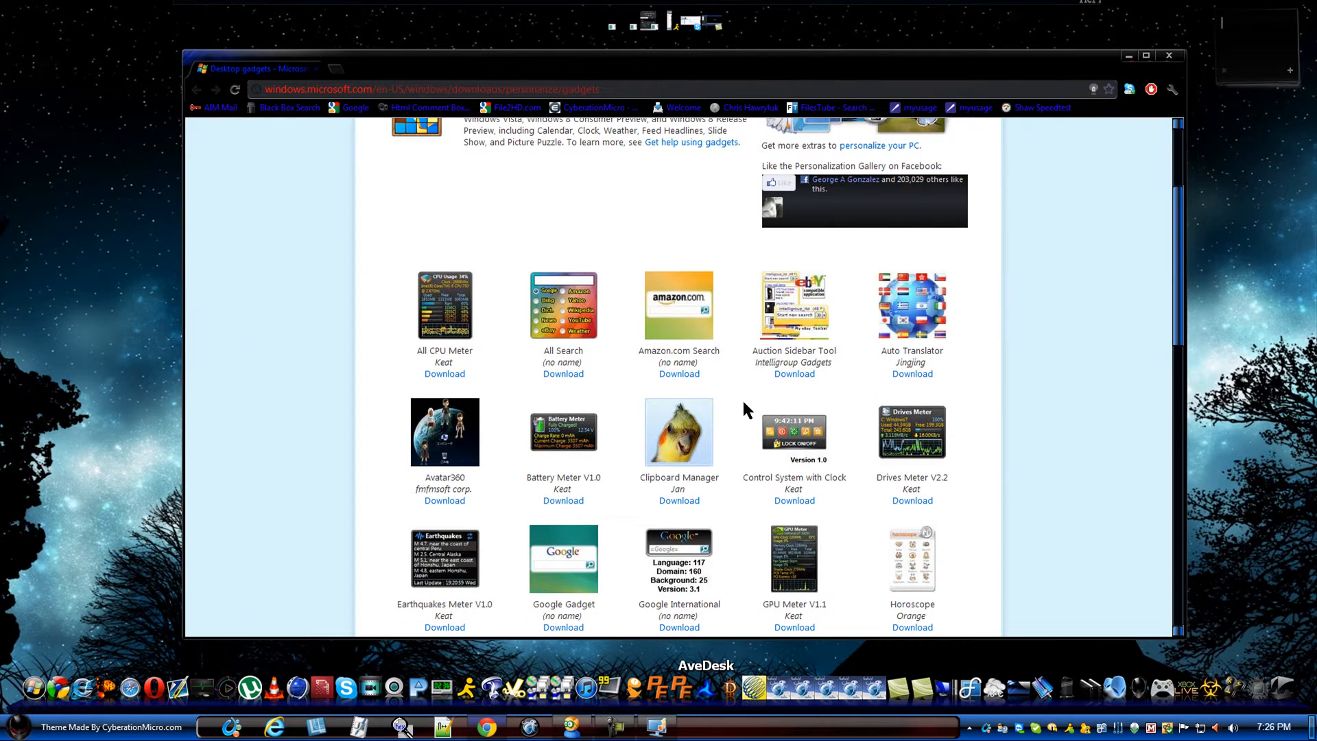
scroll(down, 3)
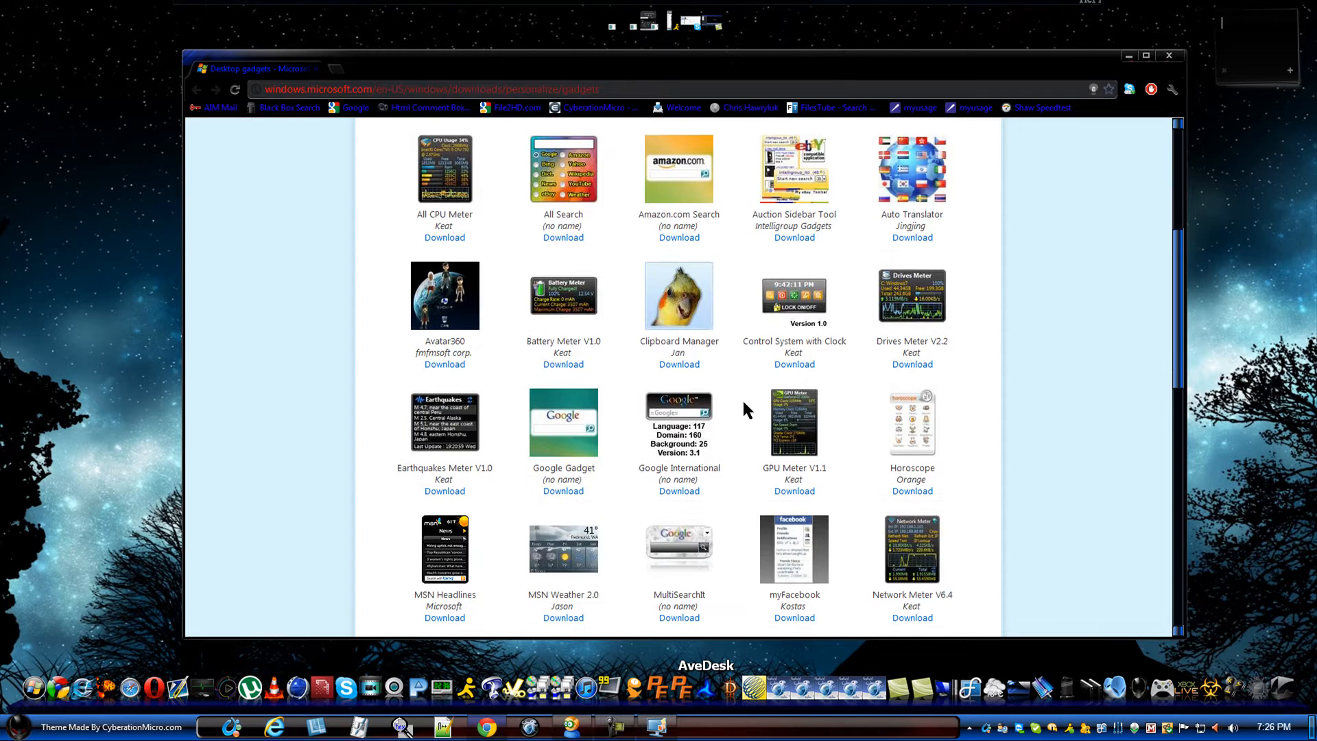
scroll(down, 3)
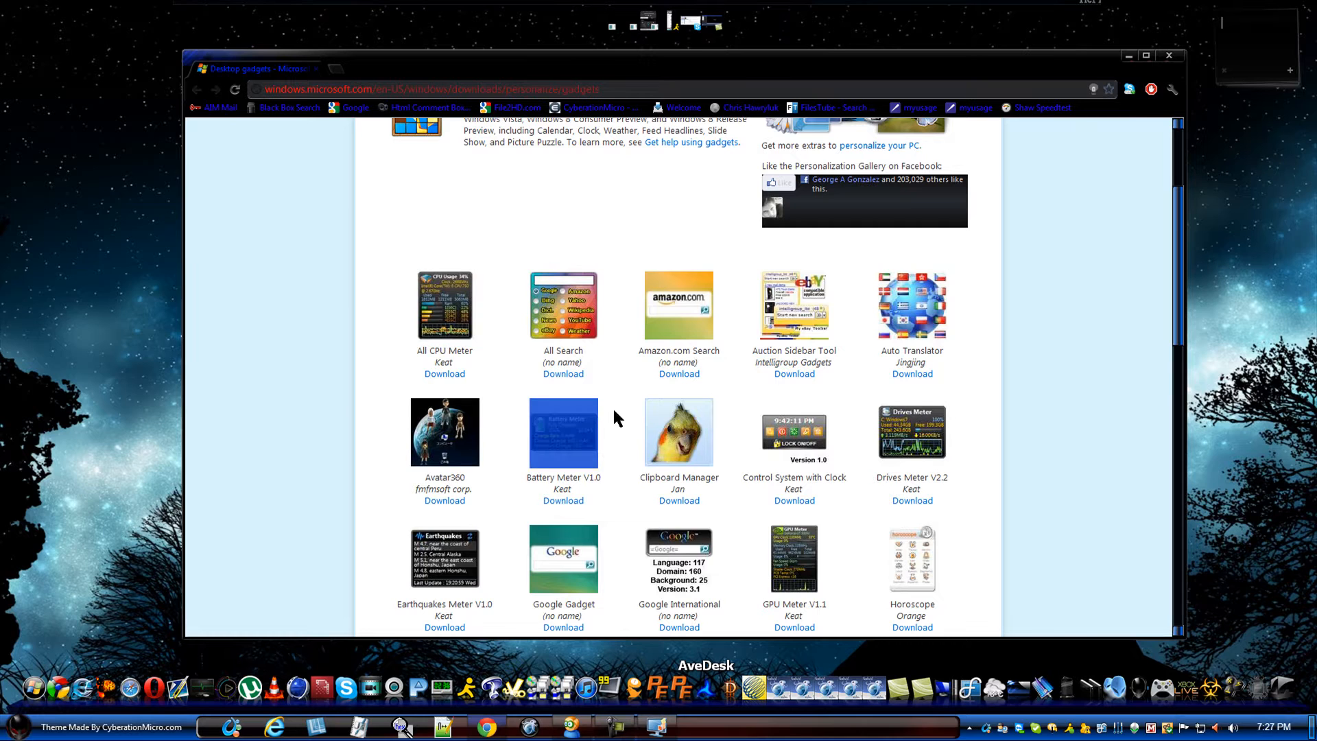
scroll(down, 3)
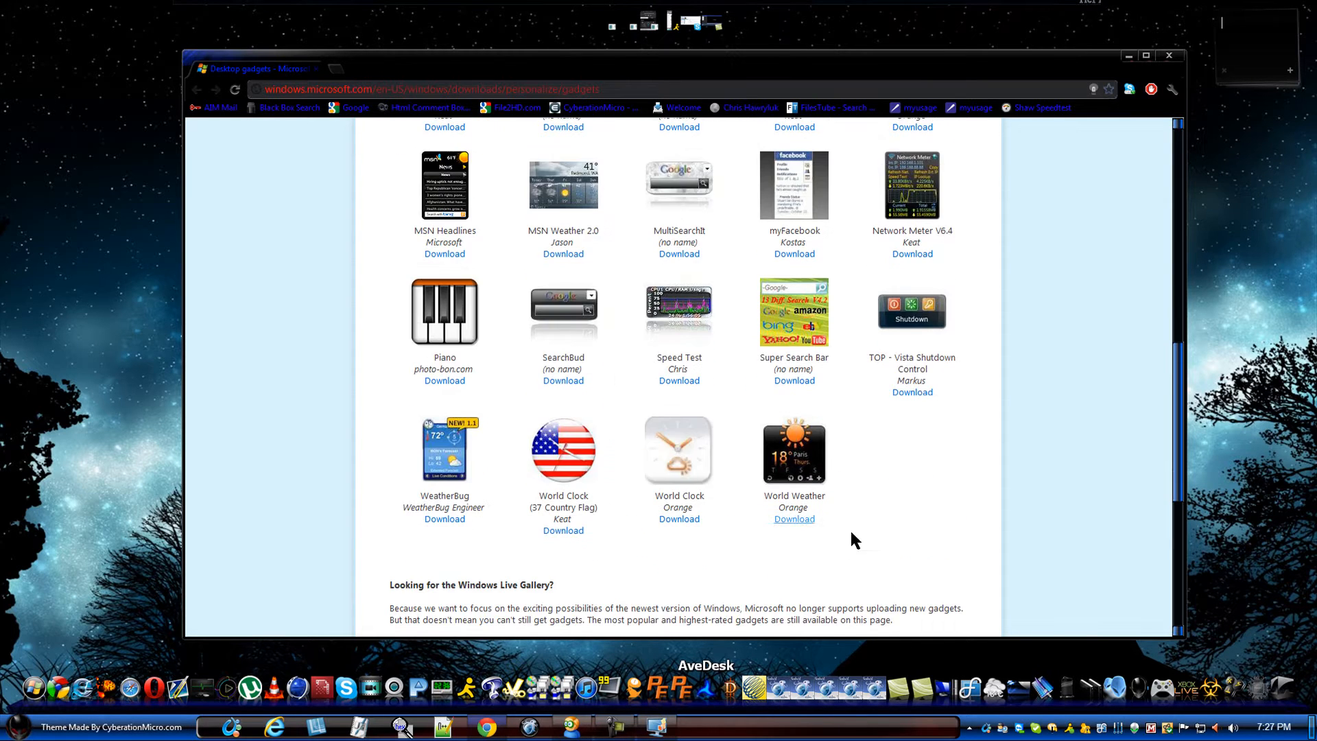
scroll(up, 3)
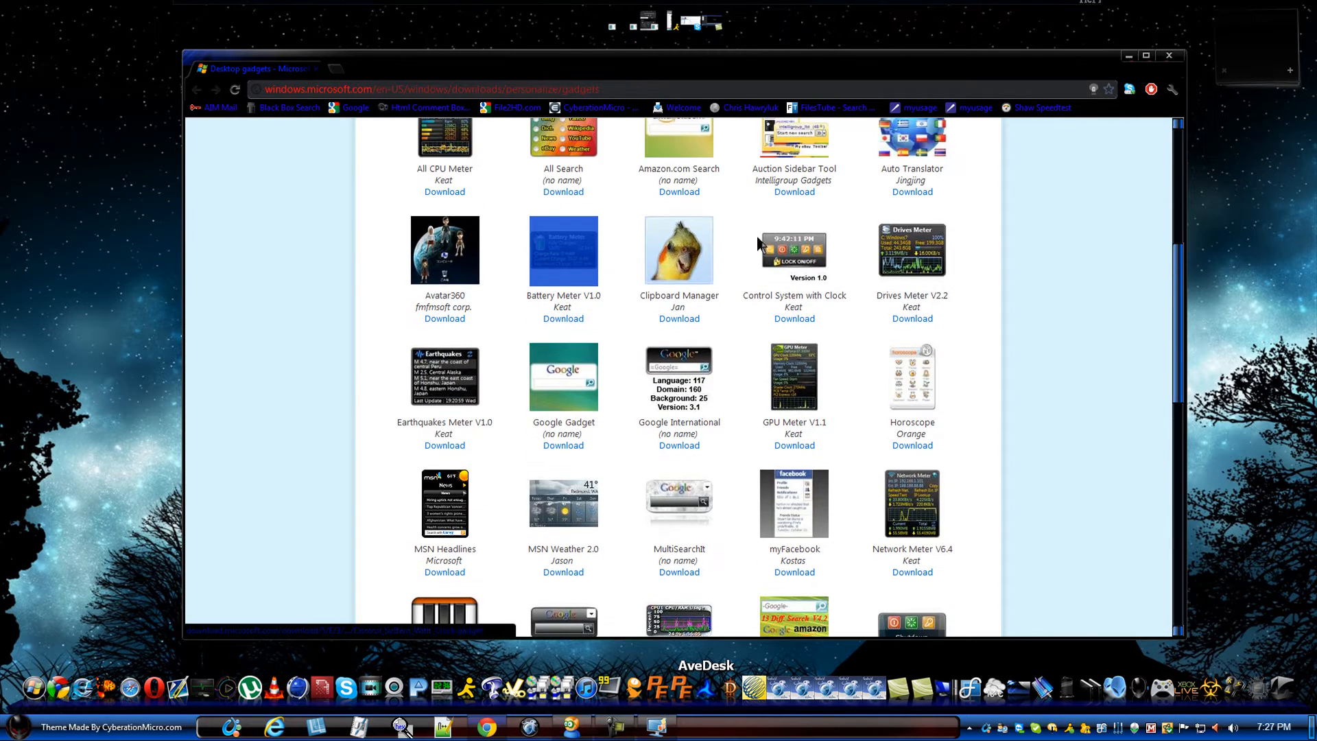
mouse_move(842, 435)
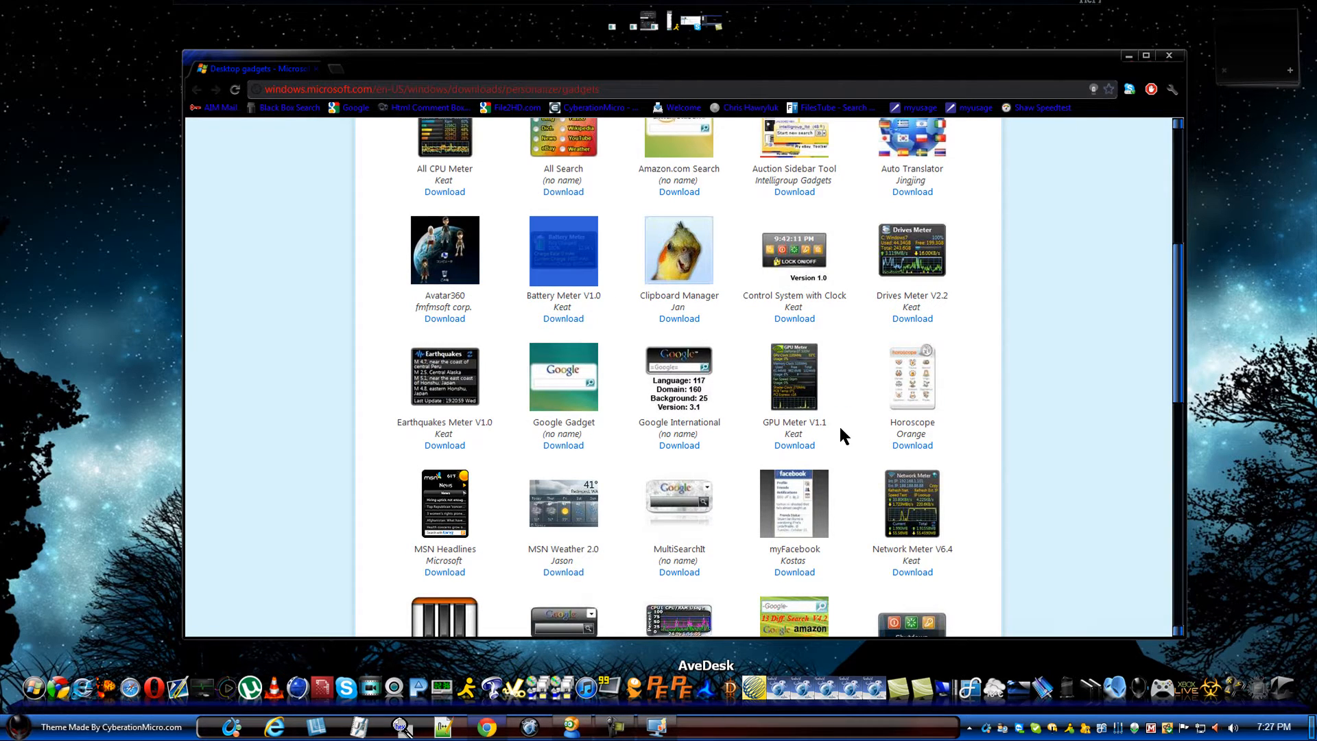
mouse_move(373, 66)
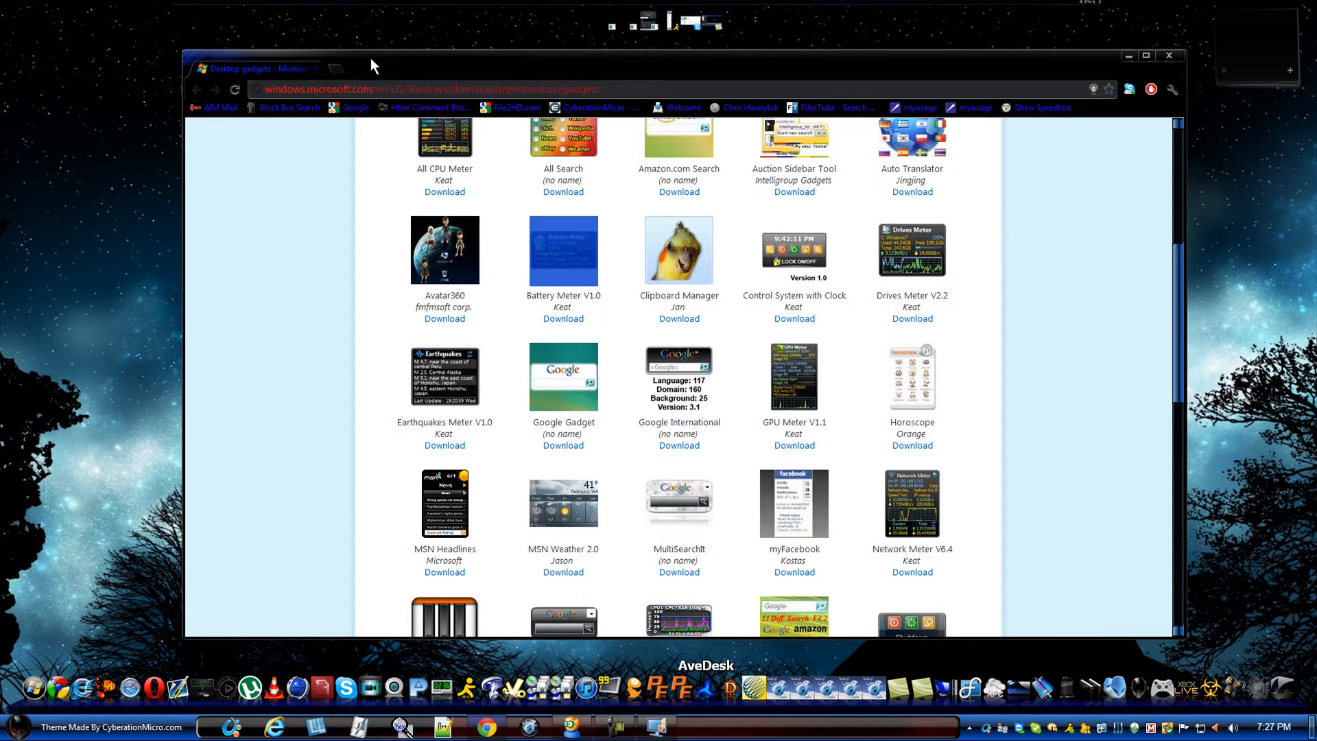
scroll(down, 3)
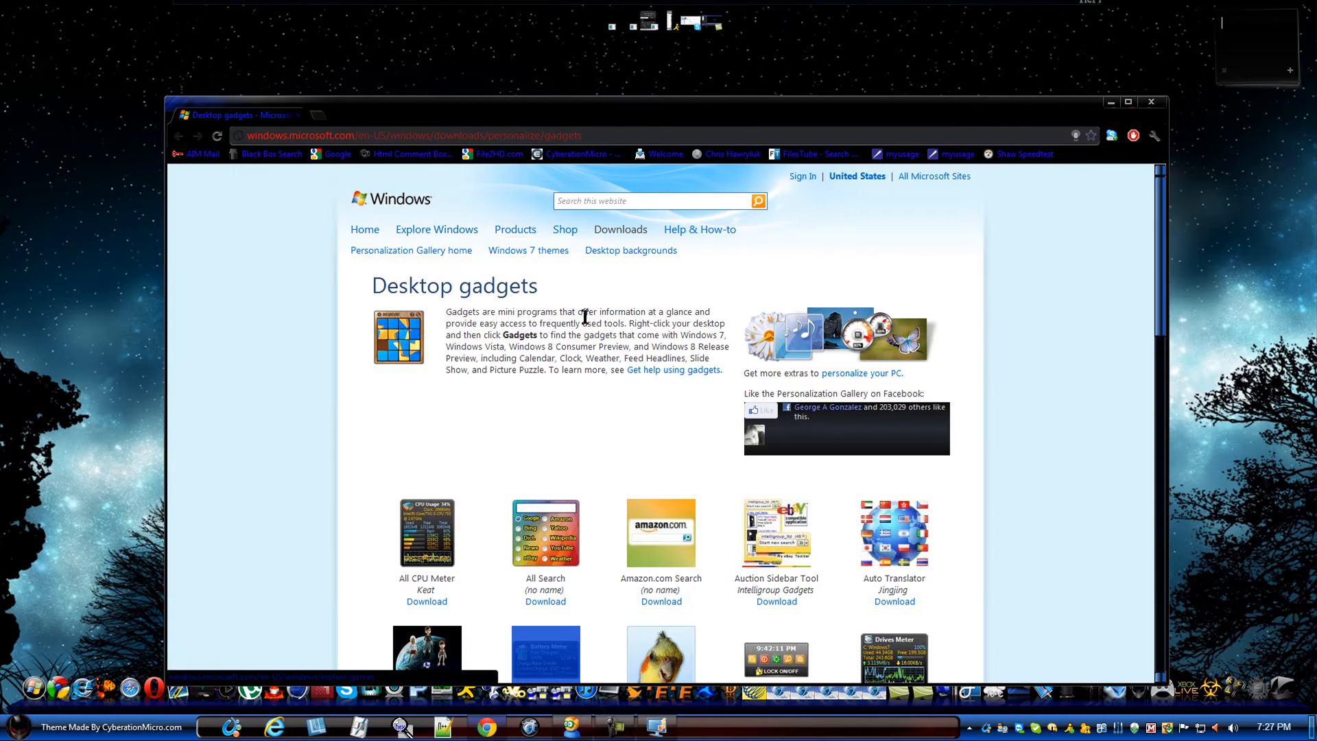
scroll(down, 3)
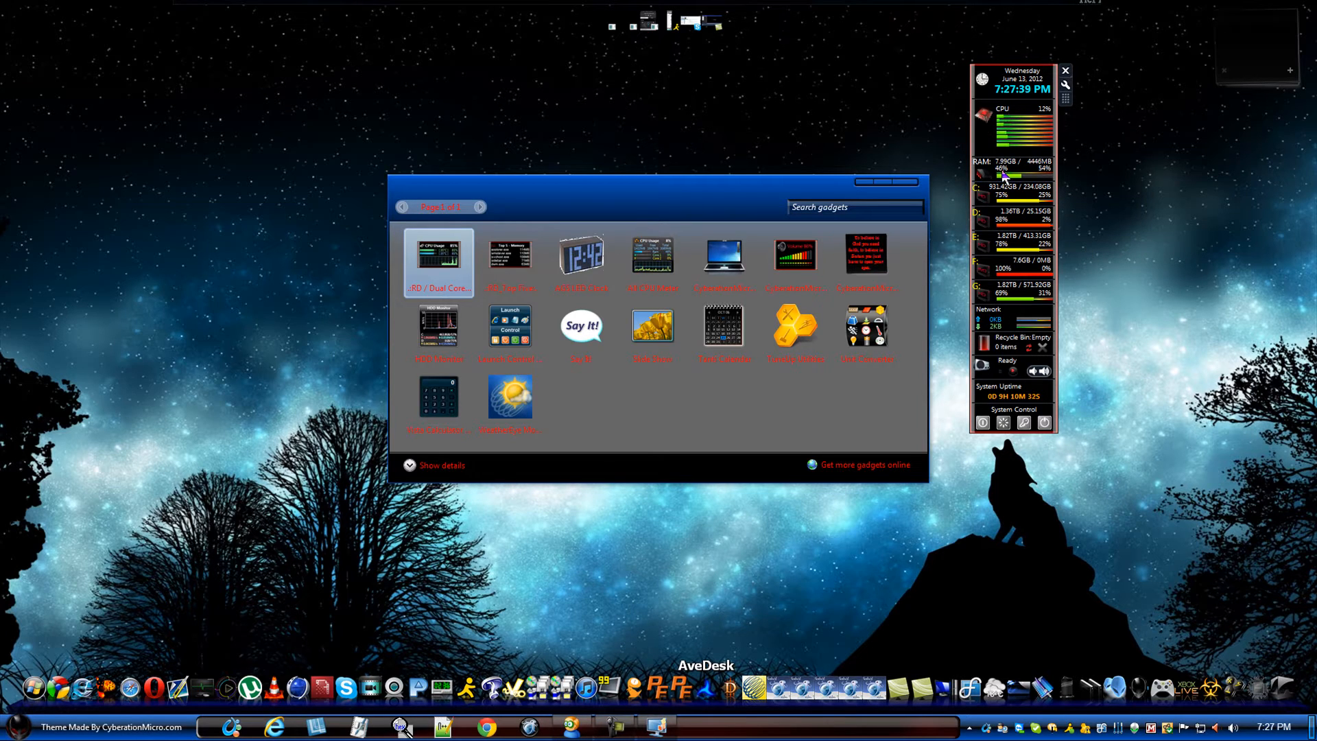
mouse_move(983, 276)
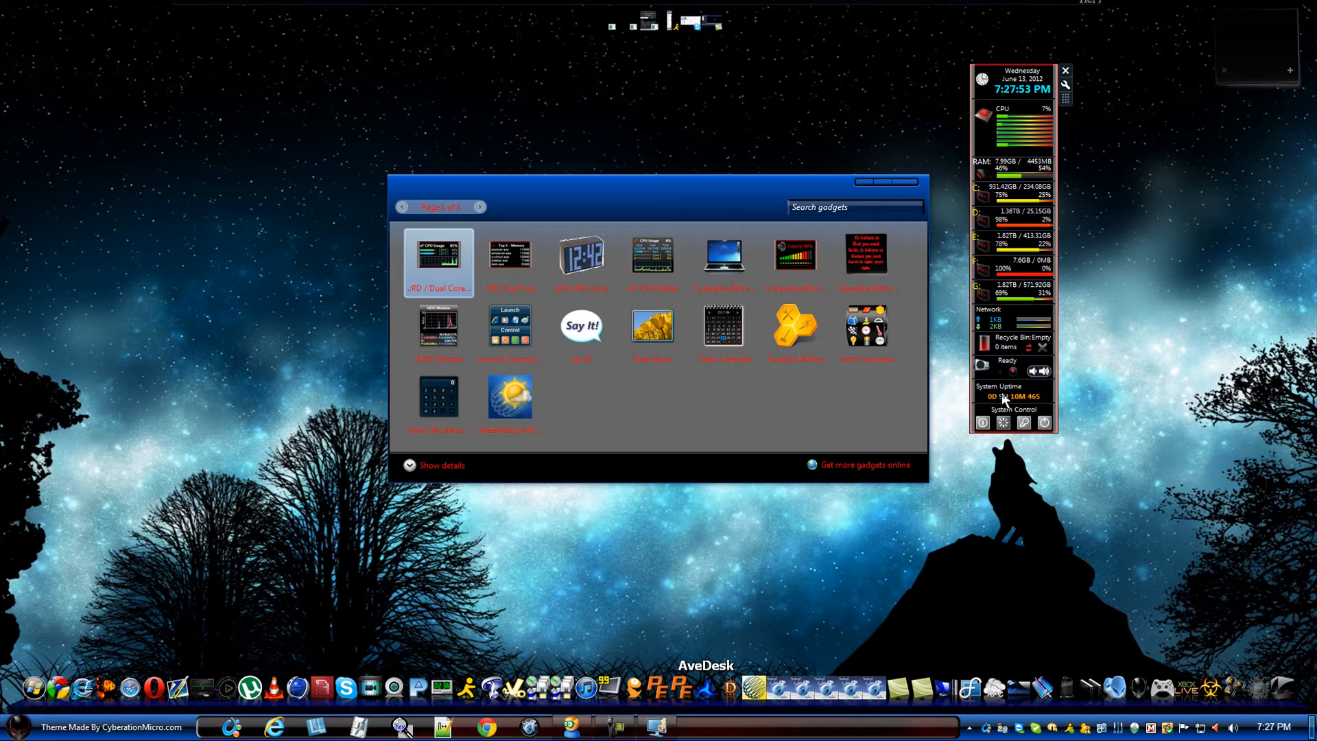
mouse_move(1084, 403)
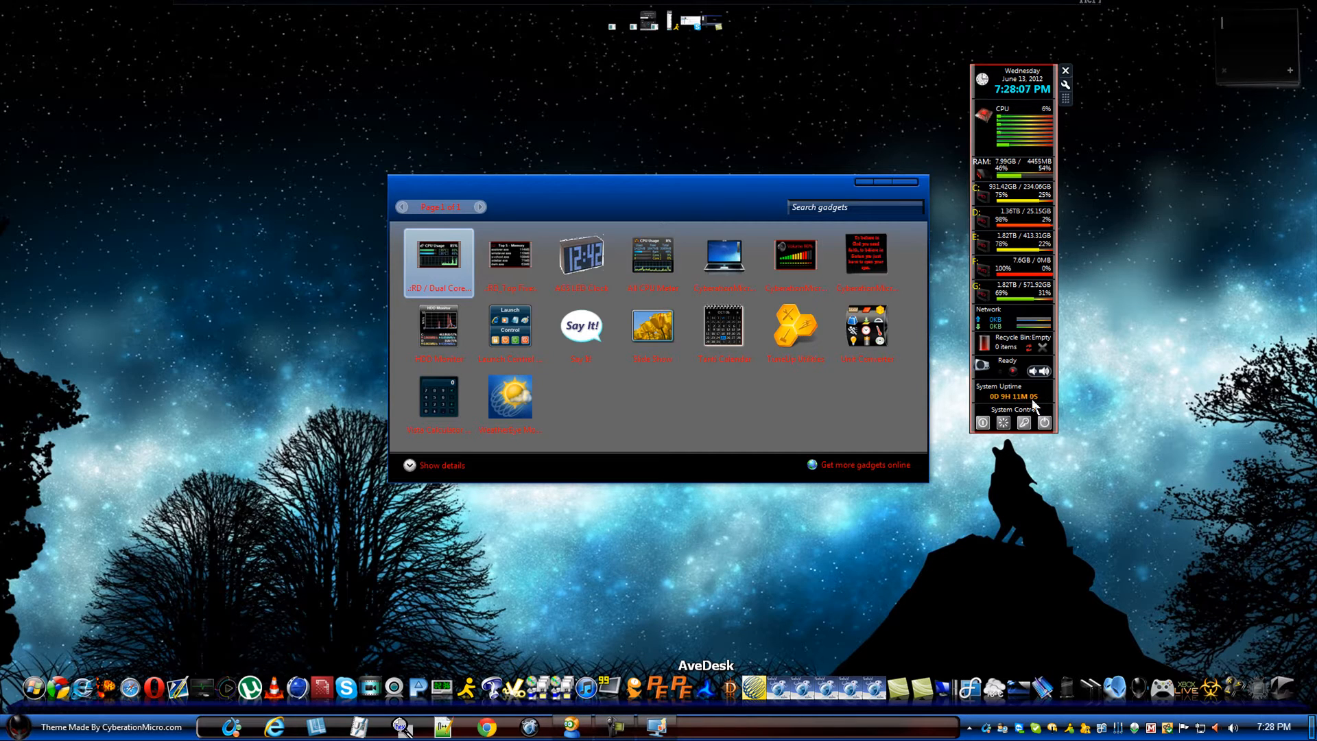
mouse_move(1038, 406)
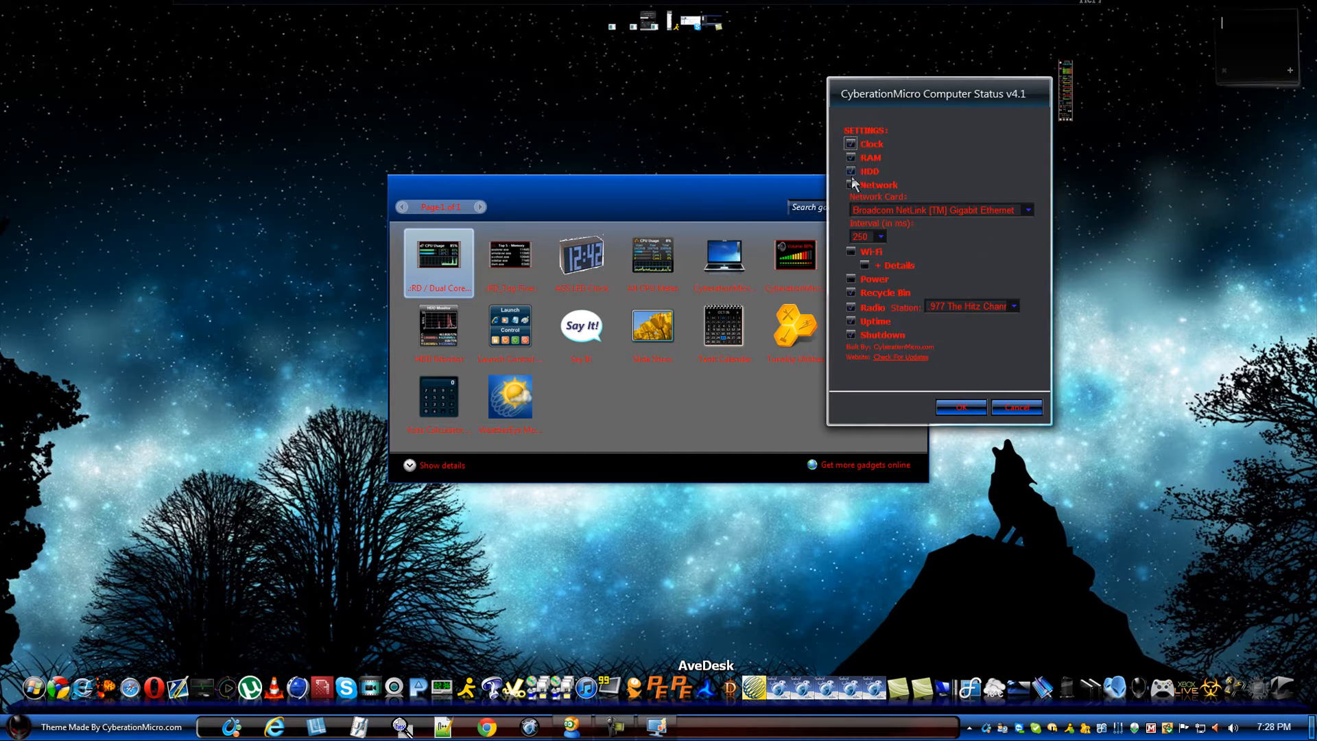
Enable the Wi-Fi and Power sections in the Computer Status gadget and apply.
click(1027, 209)
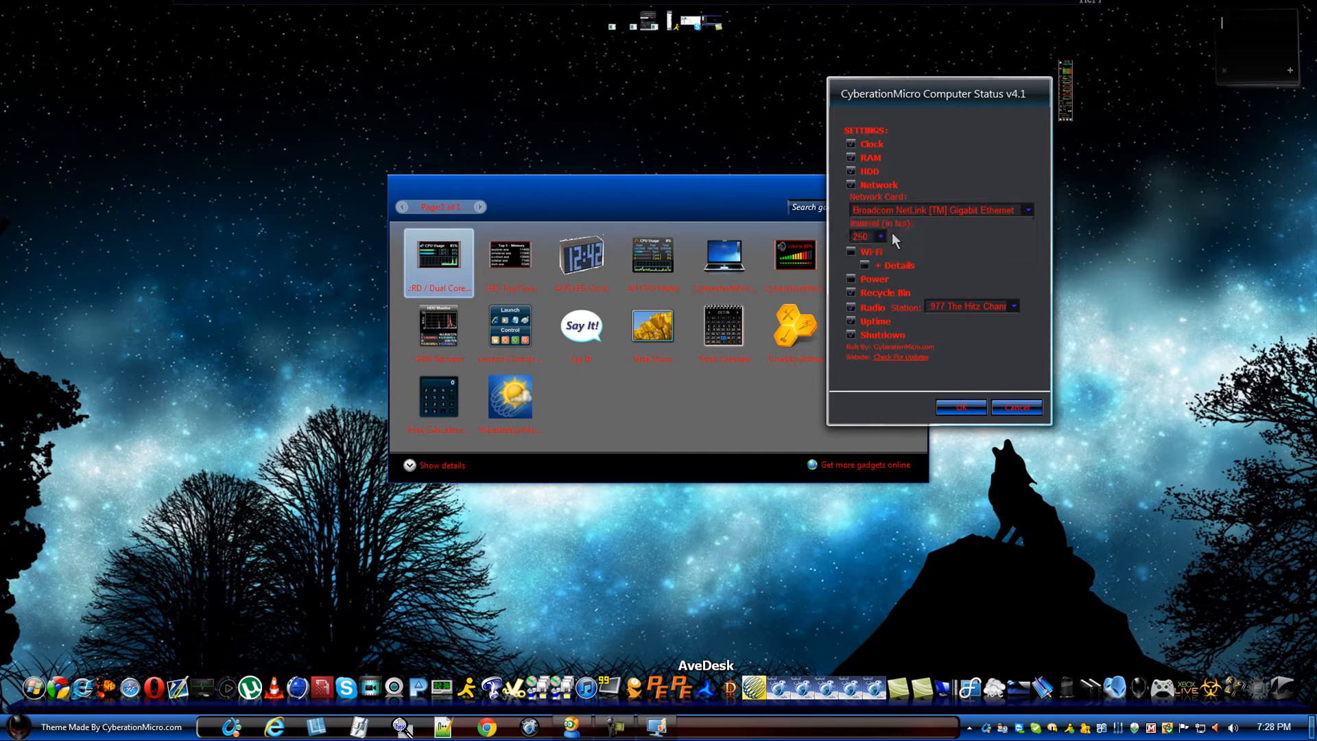
click(881, 236)
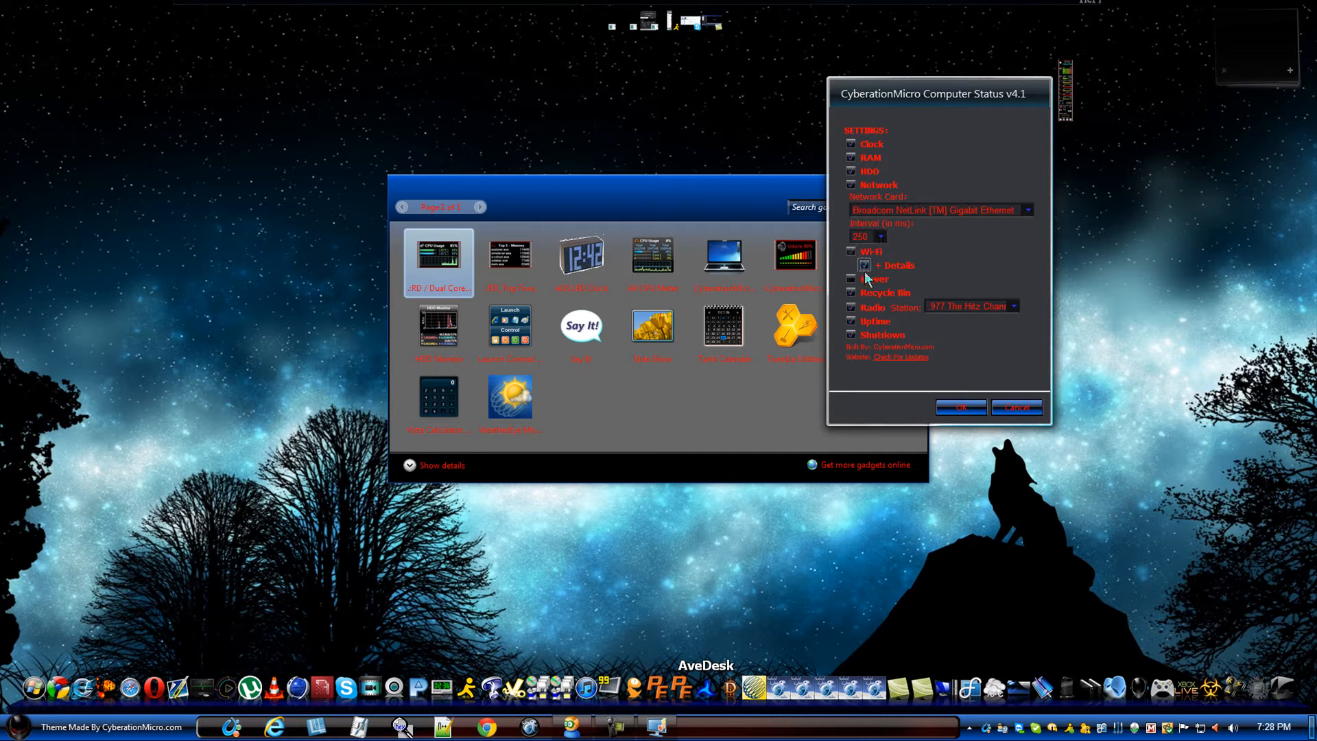
click(850, 279)
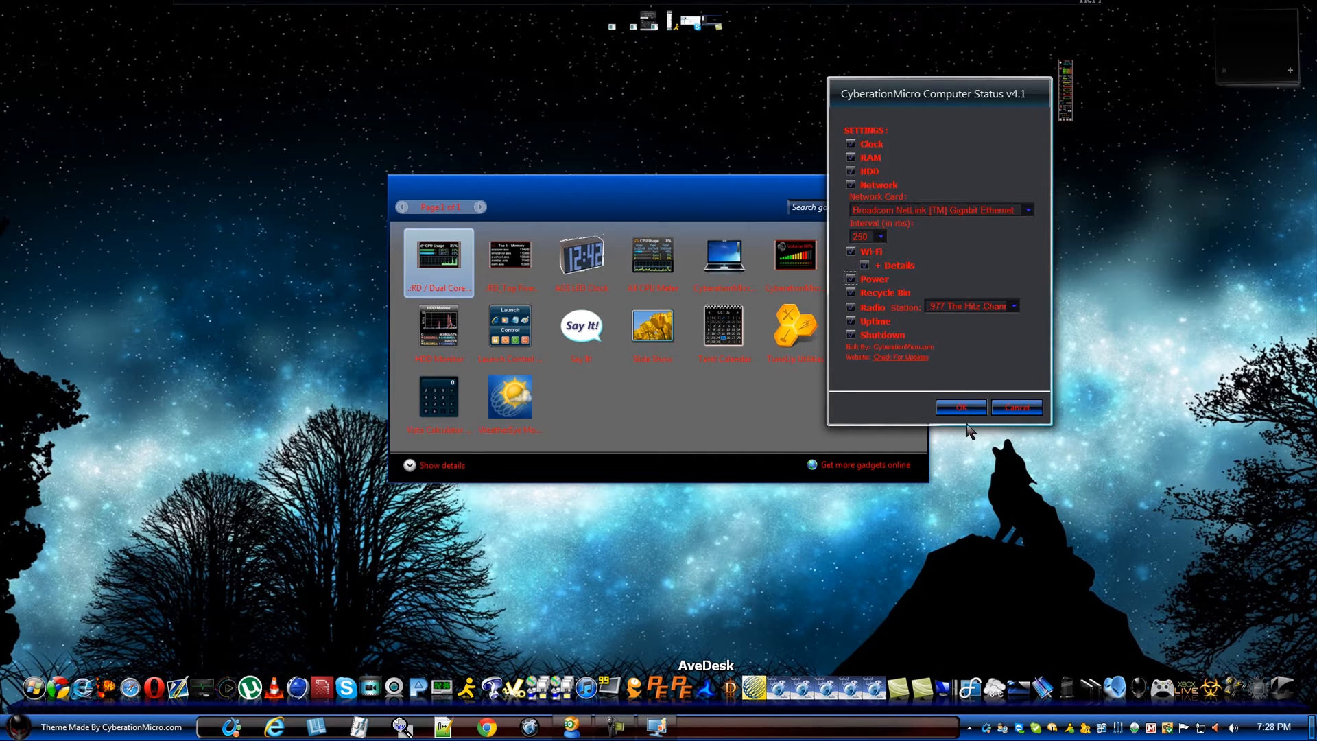
click(961, 408)
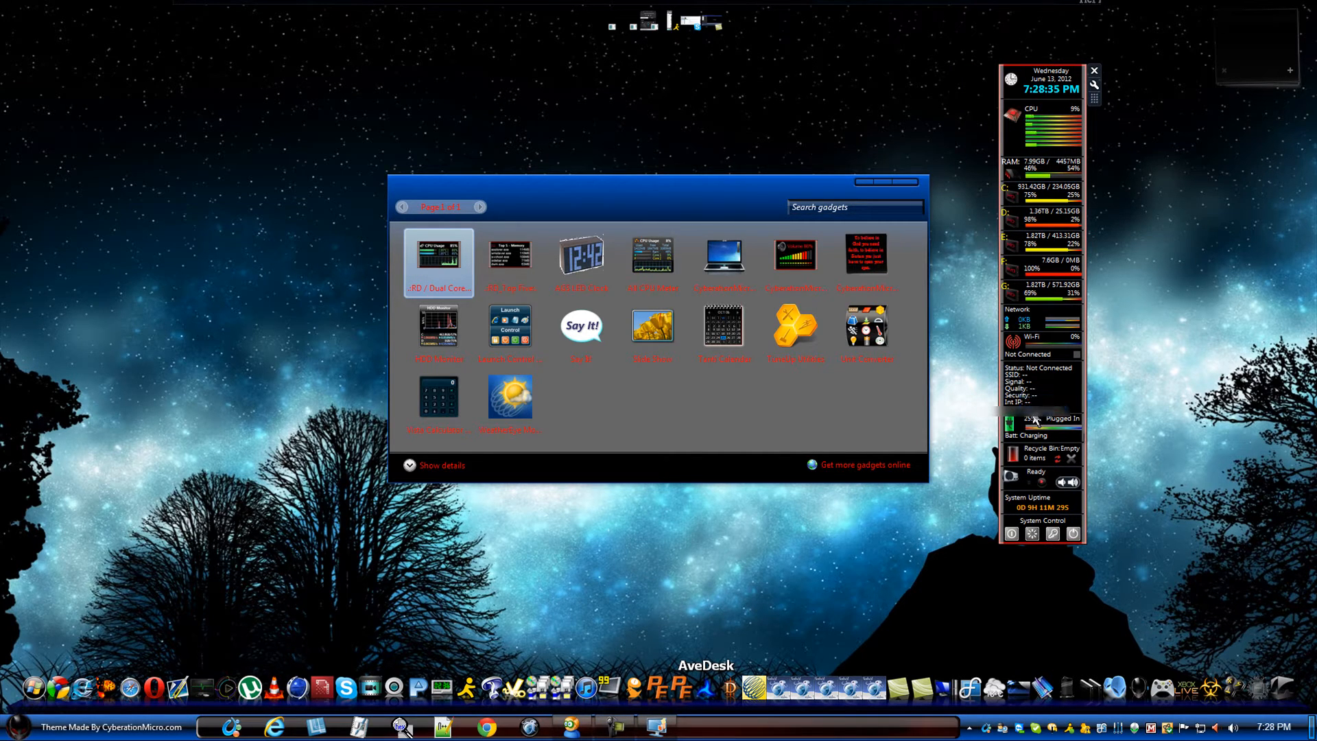
mouse_move(1123, 400)
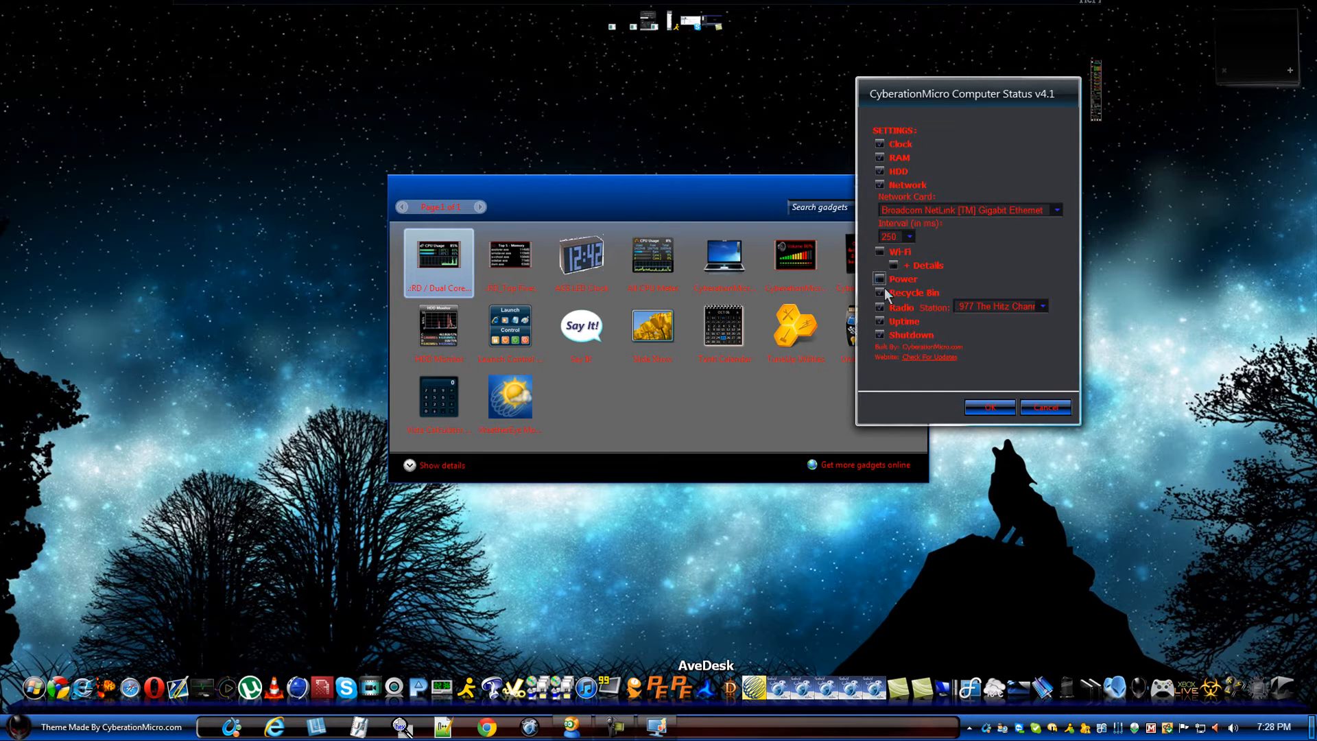
click(1043, 304)
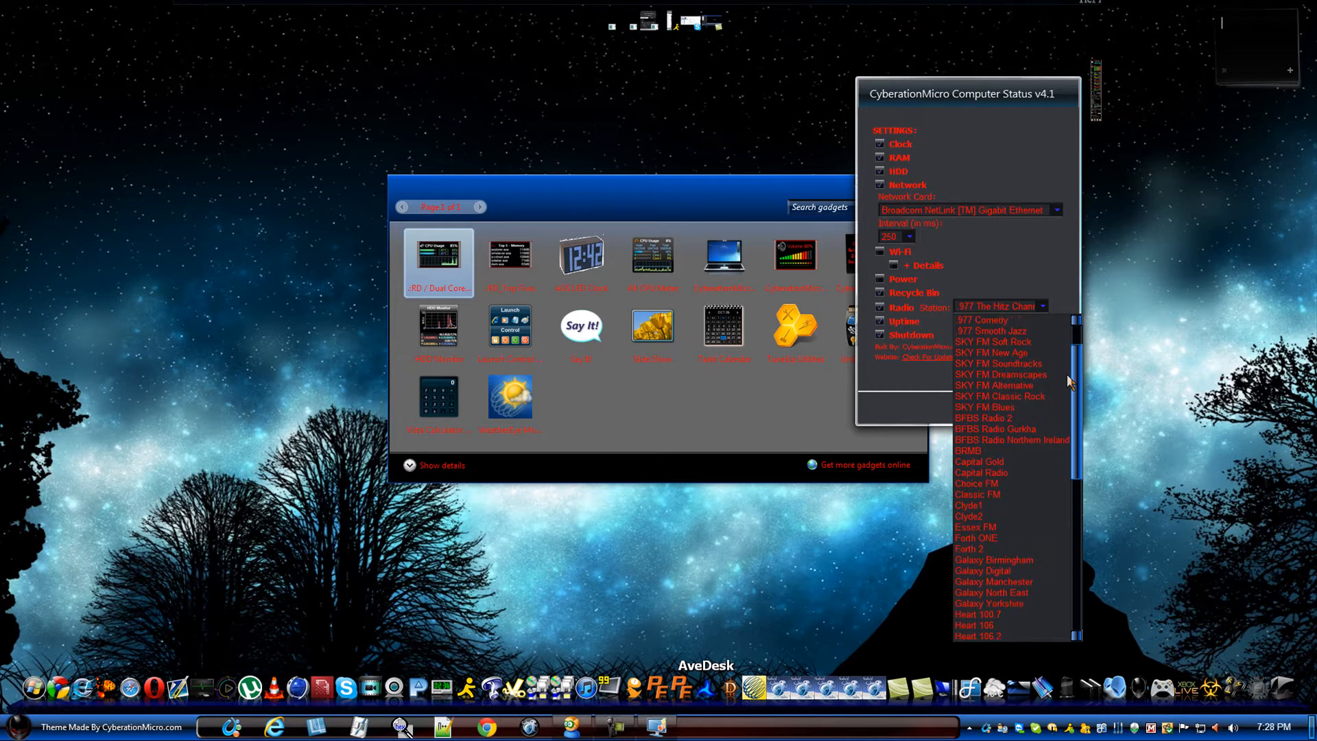
scroll(down, 3)
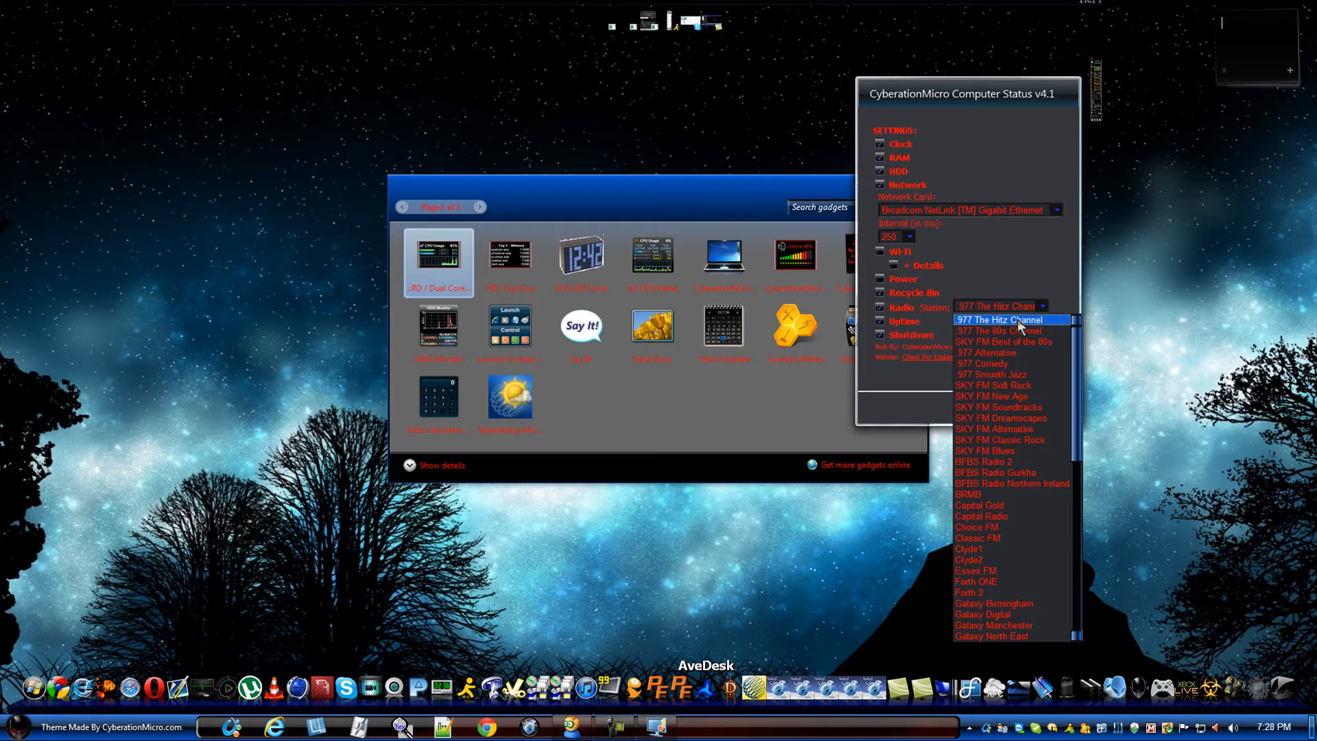
mouse_move(1009, 461)
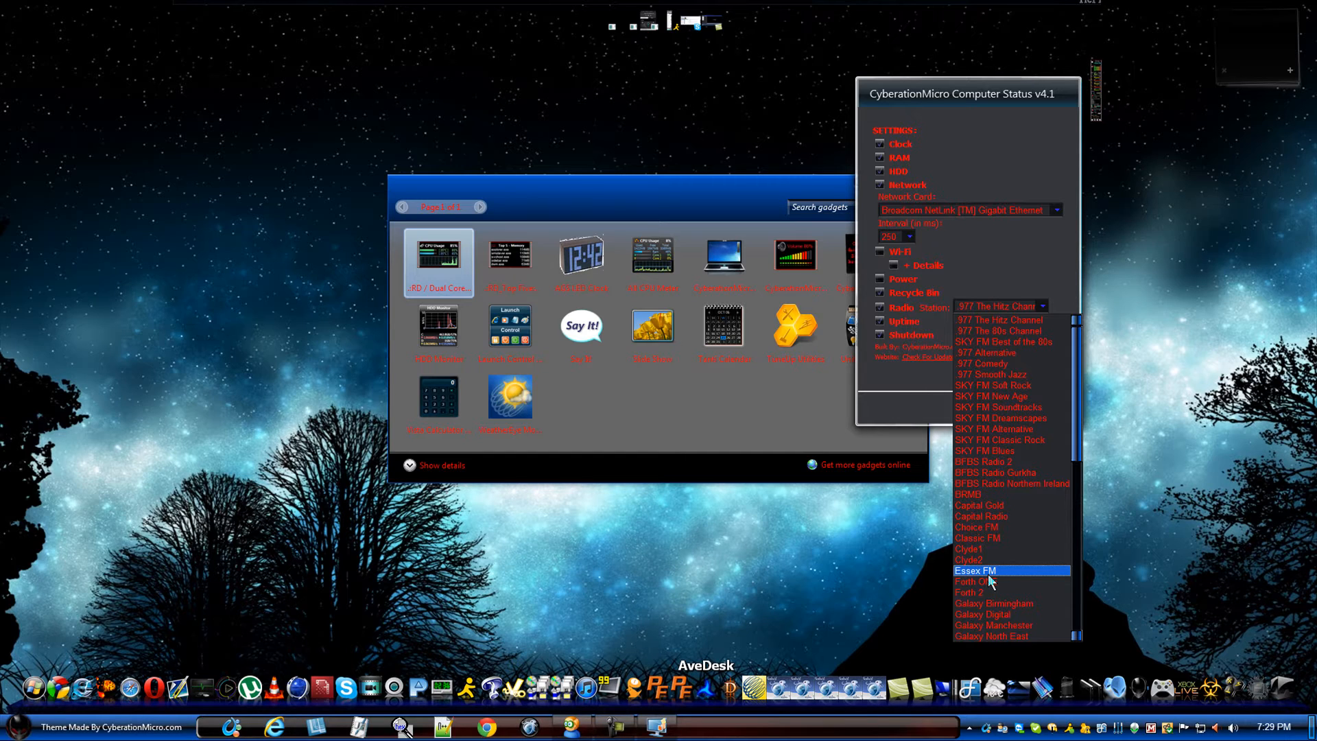
scroll(down, 3)
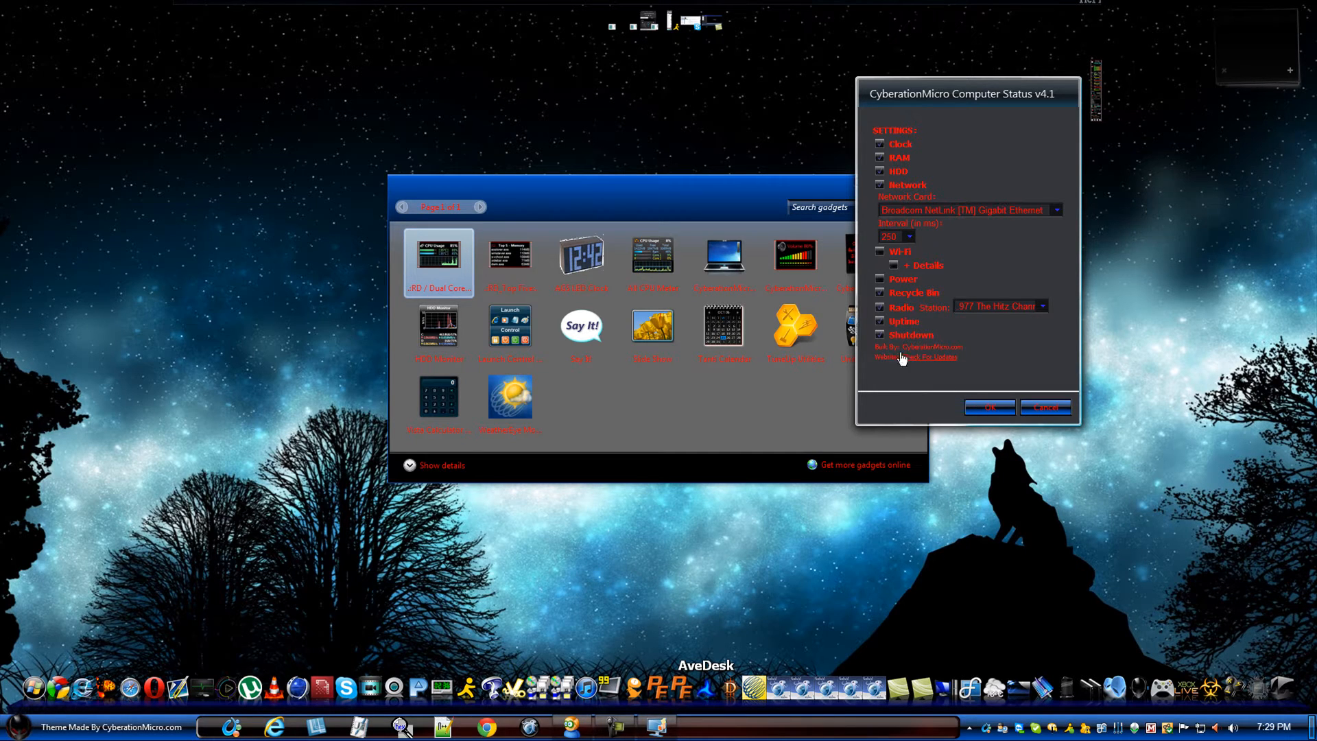
mouse_move(1047, 186)
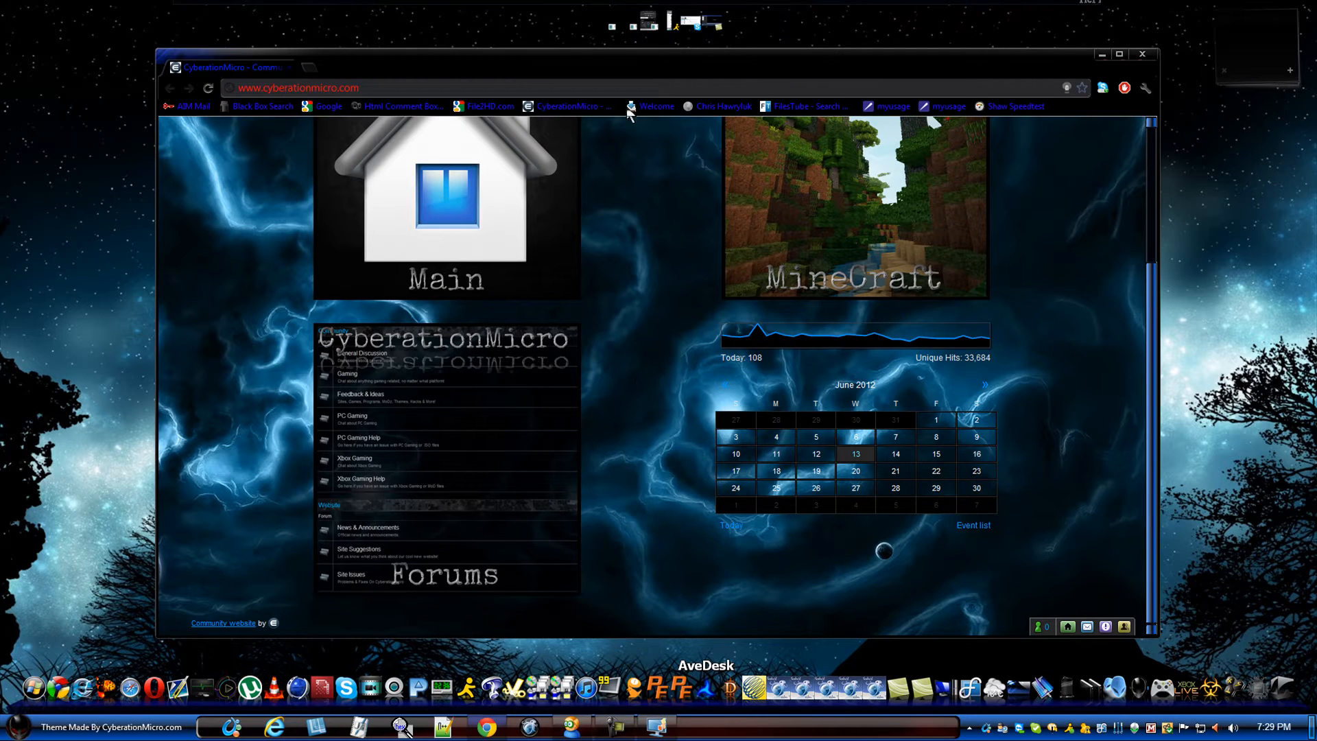
mouse_move(1032, 451)
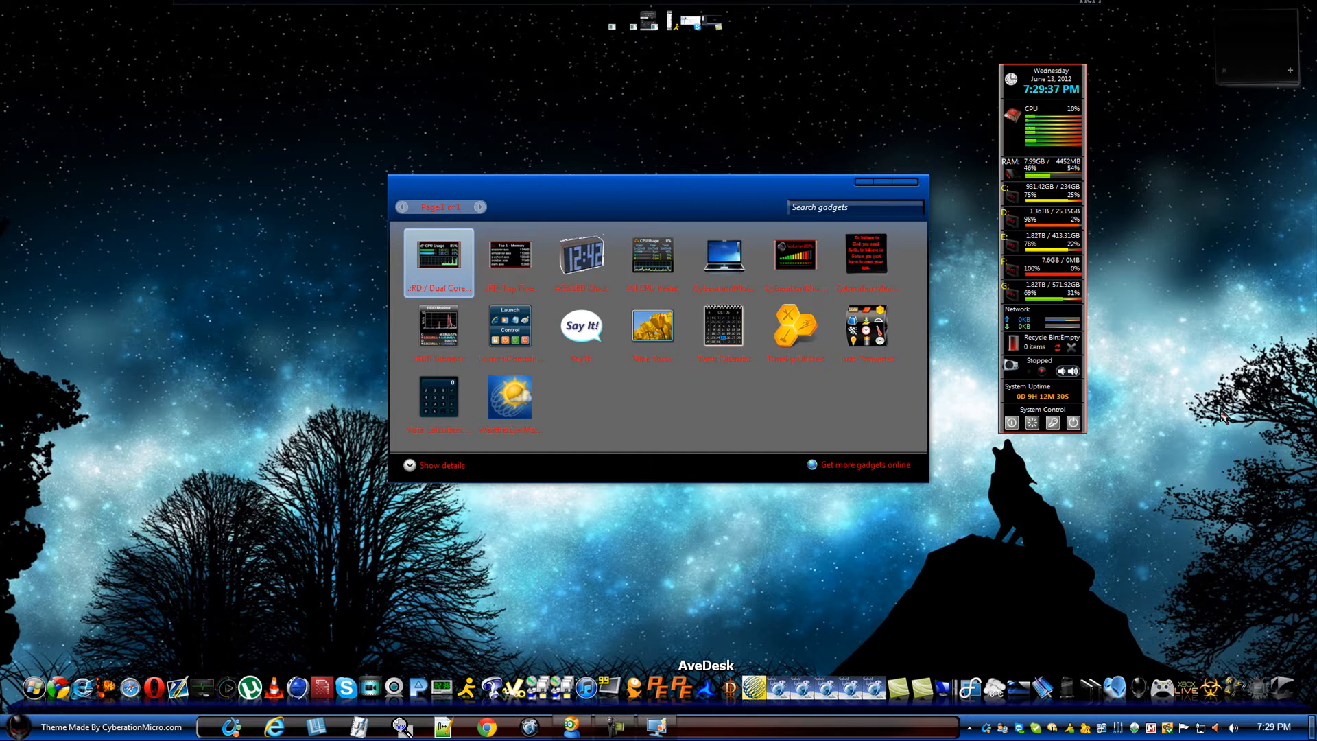
mouse_move(724, 261)
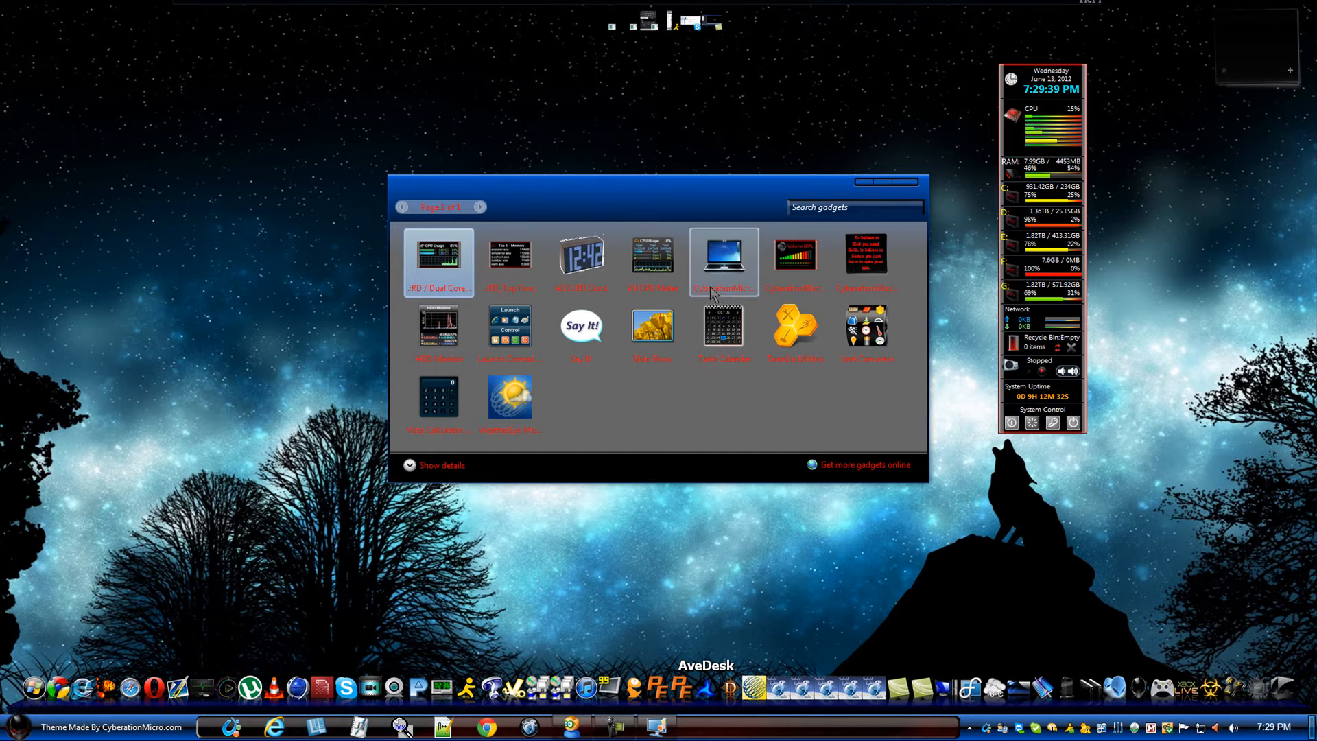
mouse_move(745, 276)
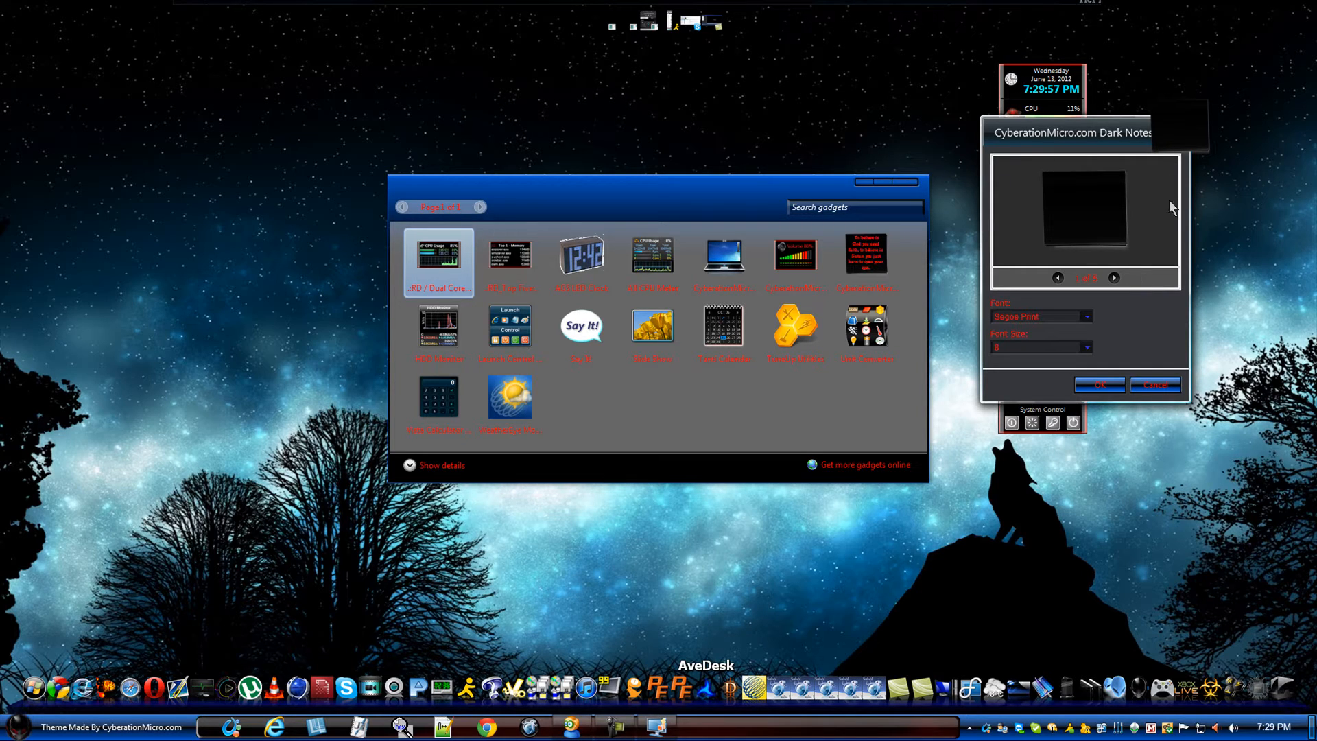
Confirm the Dark Notes options with OK.
click(1114, 277)
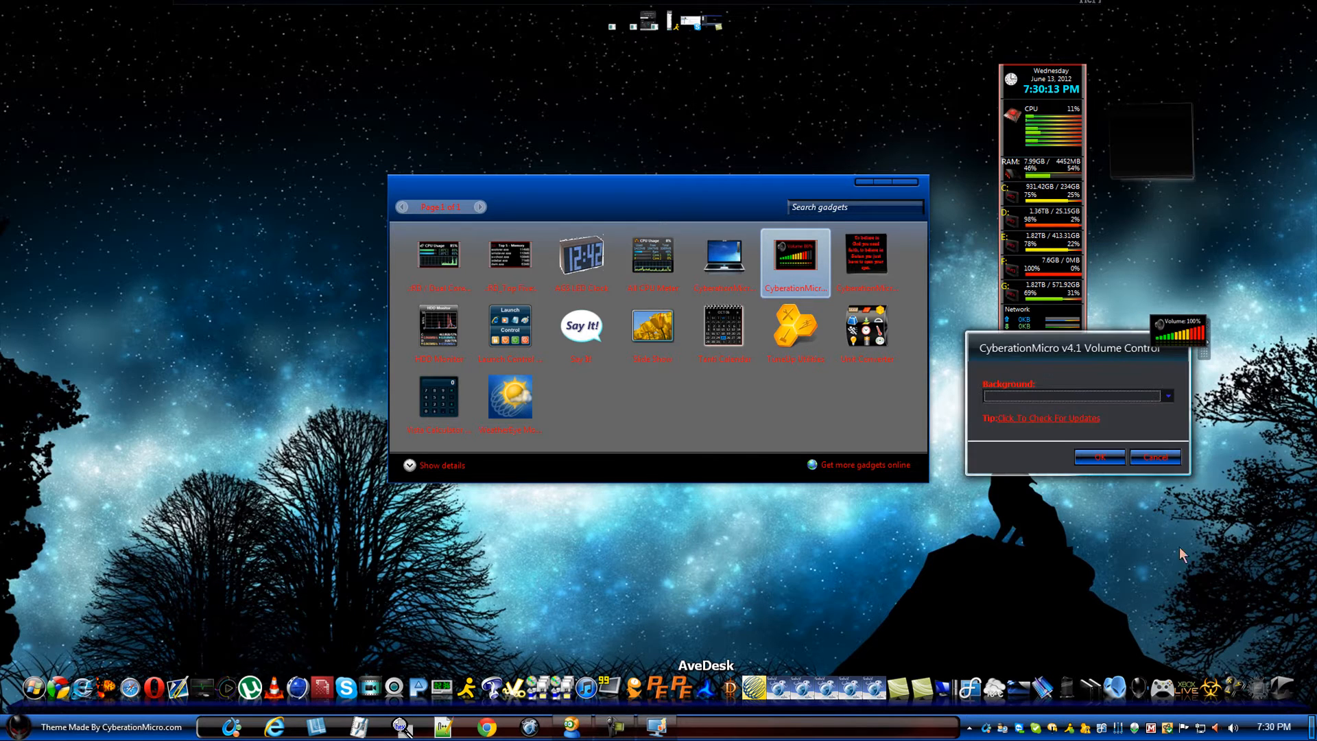
Preview the Purple and White background themes from the Volume Control theme list.
click(1167, 395)
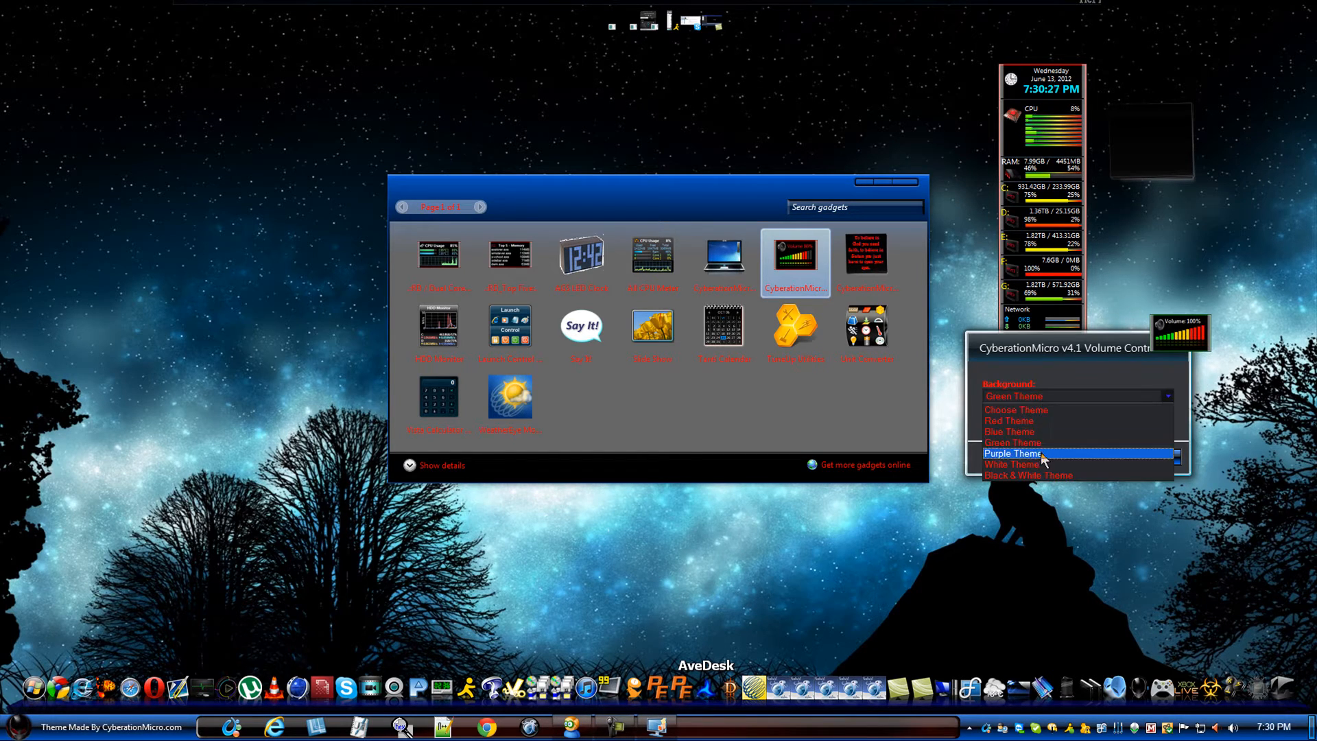
click(1017, 455)
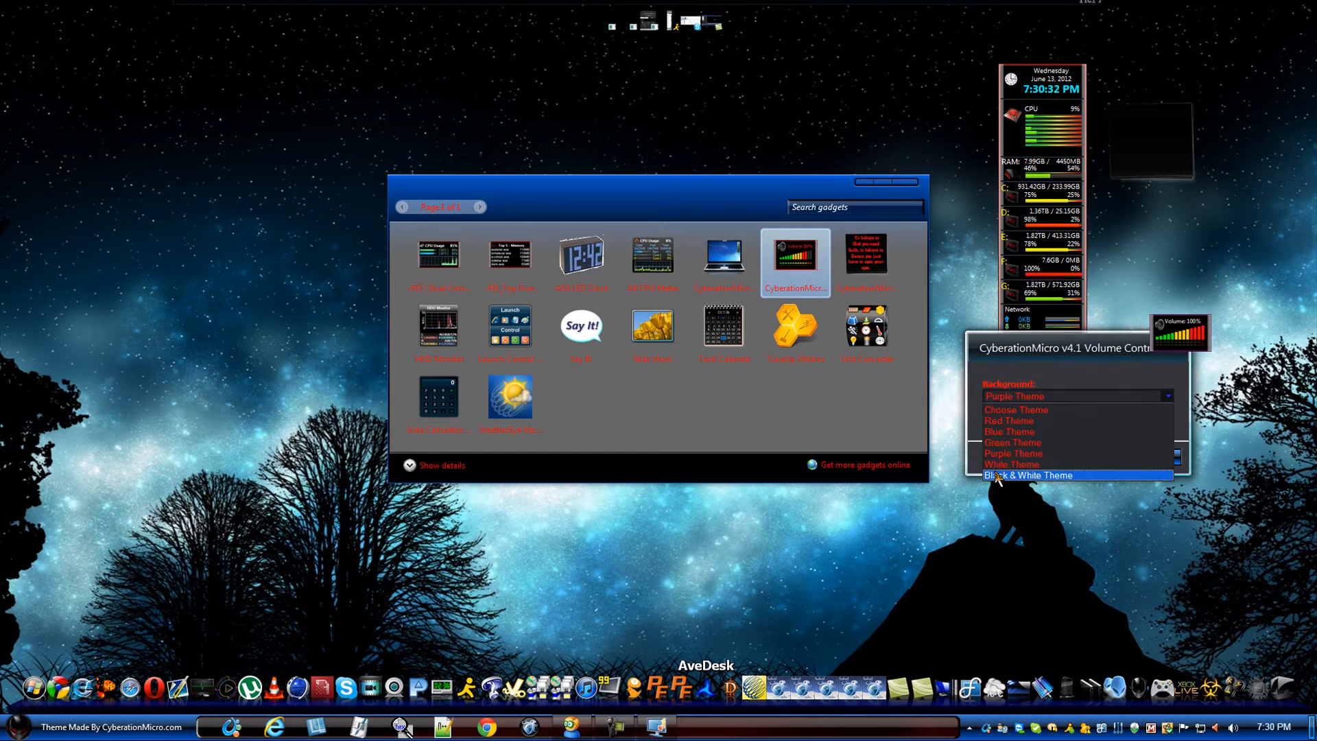
mouse_move(1013, 465)
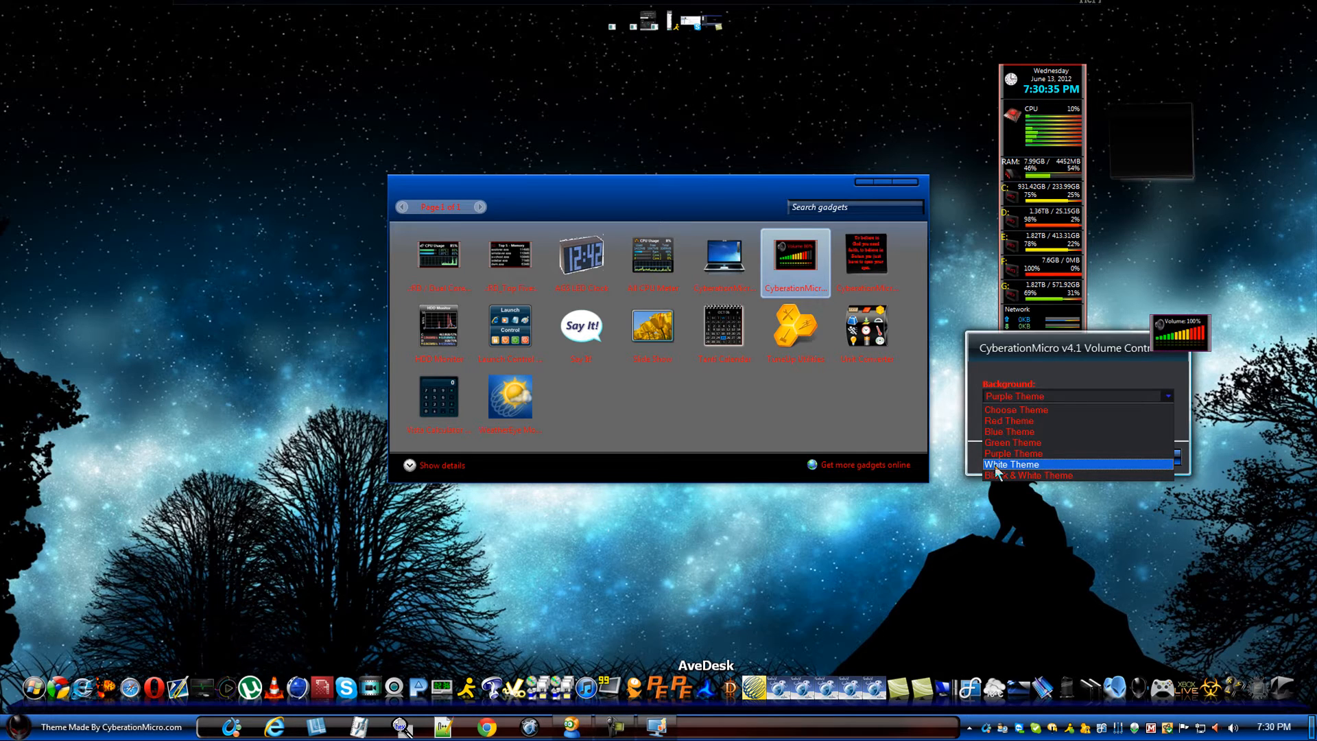
click(1011, 465)
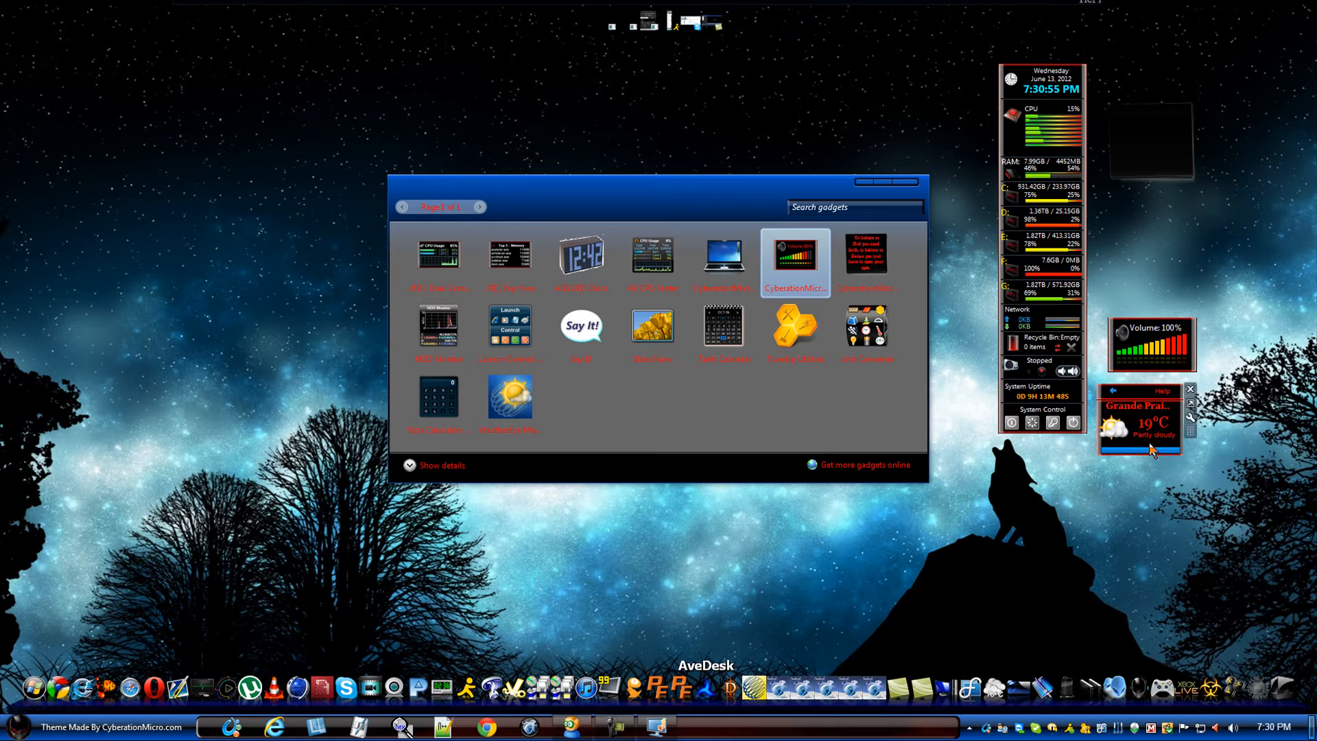
mouse_move(1148, 431)
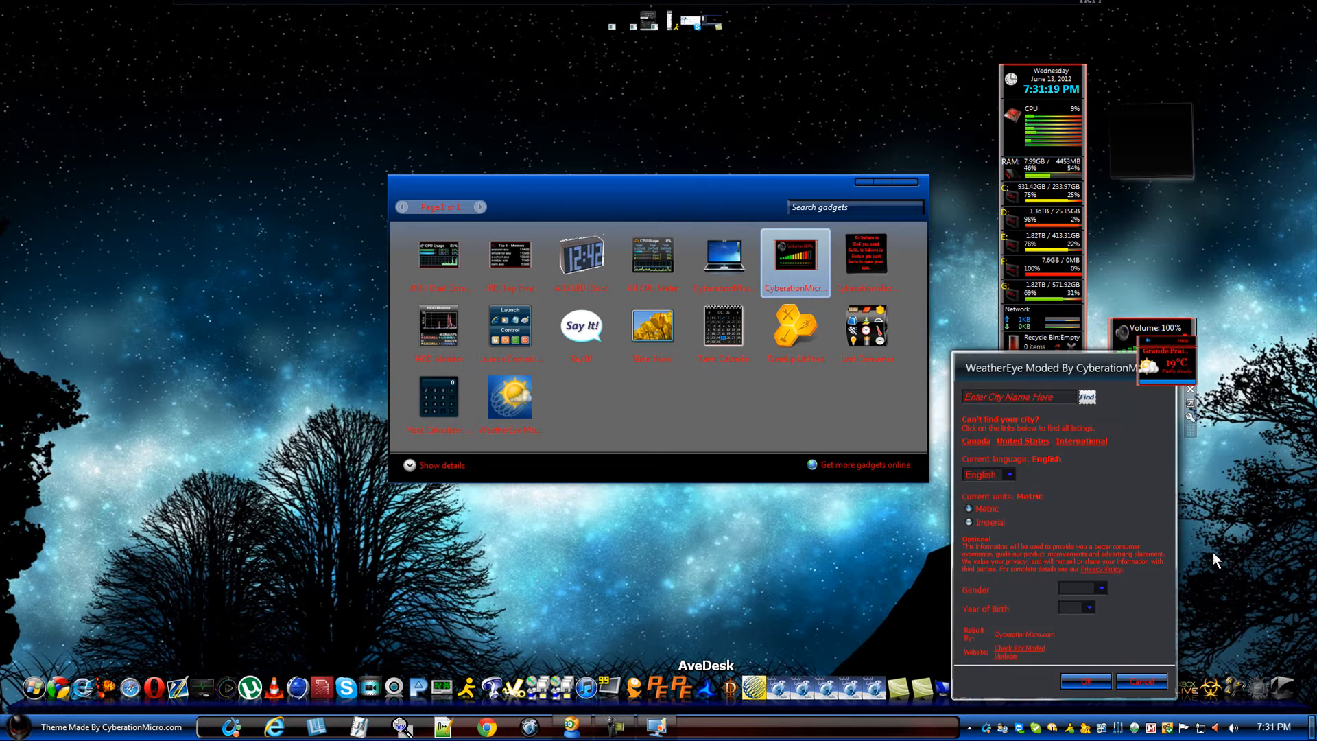
Keep English as the WeatherEye gadget's language.
click(1011, 473)
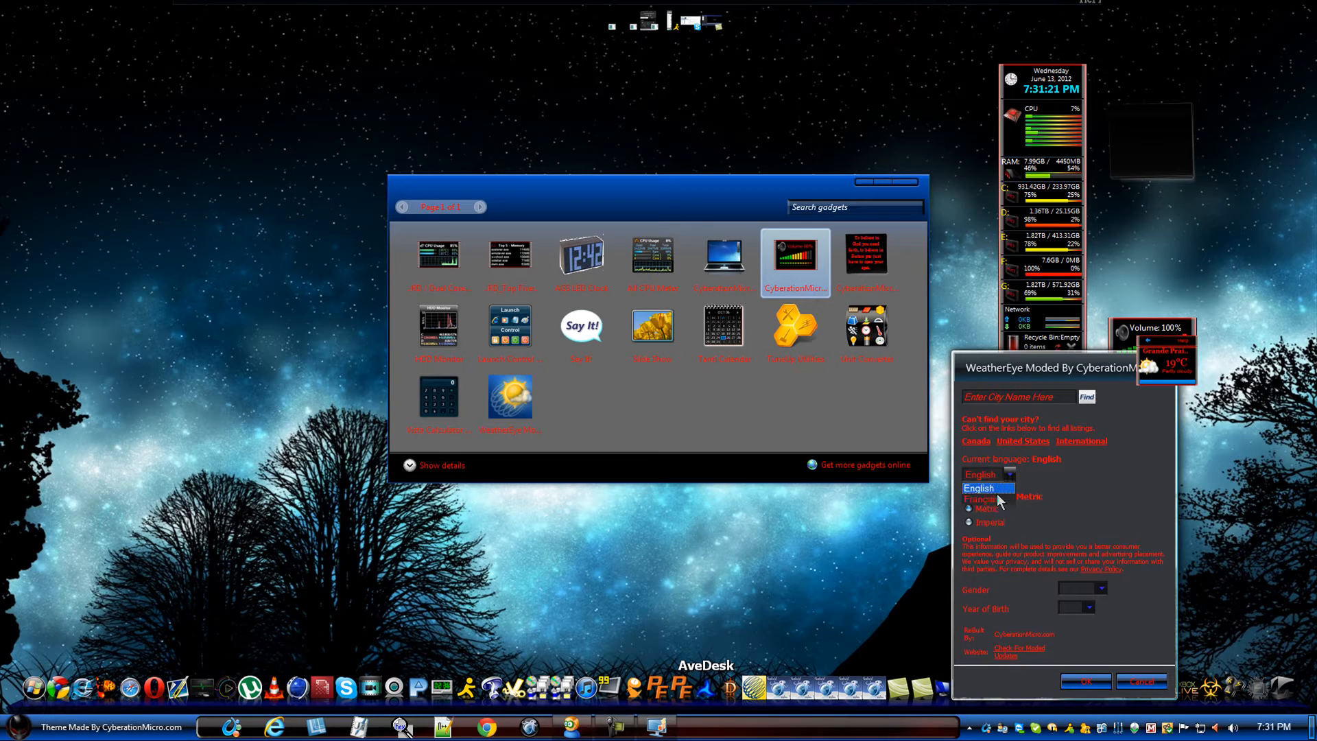
click(978, 500)
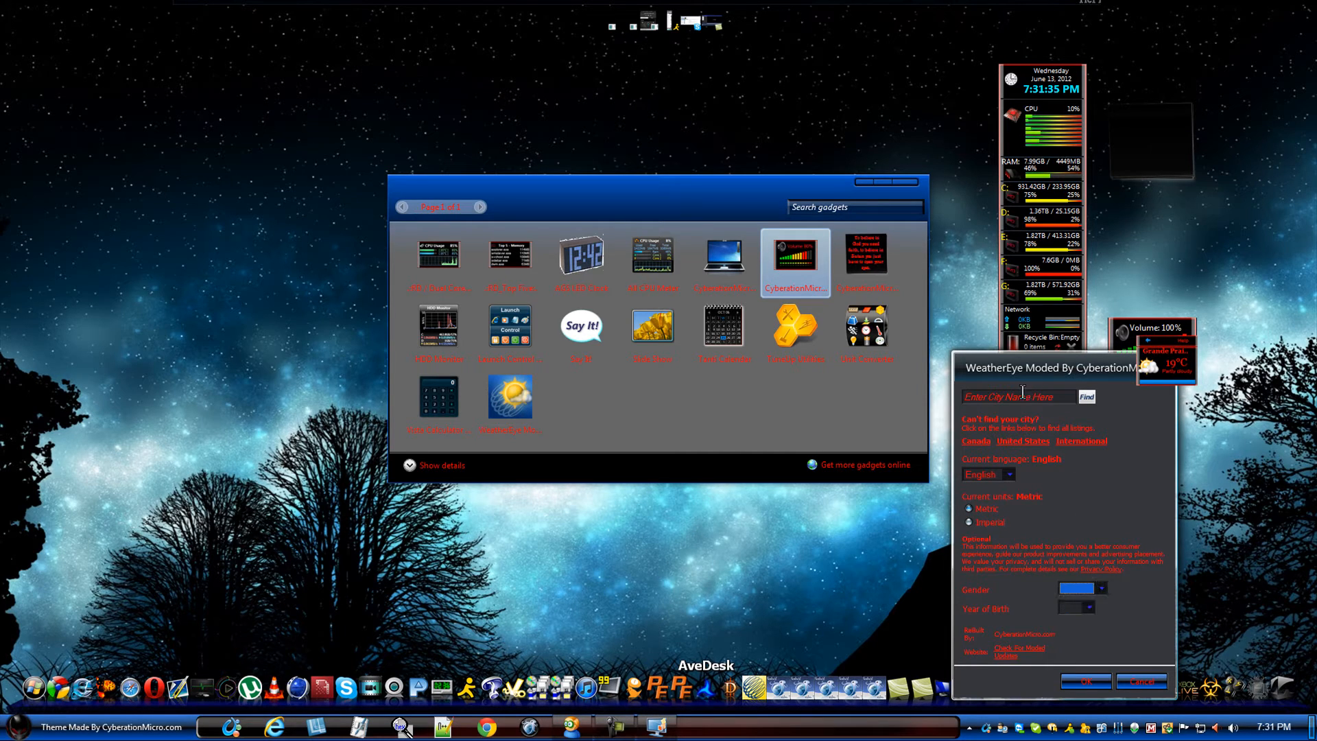
Search for the city 'grand' with 'ab' in the WeatherEye location box.
click(1020, 395)
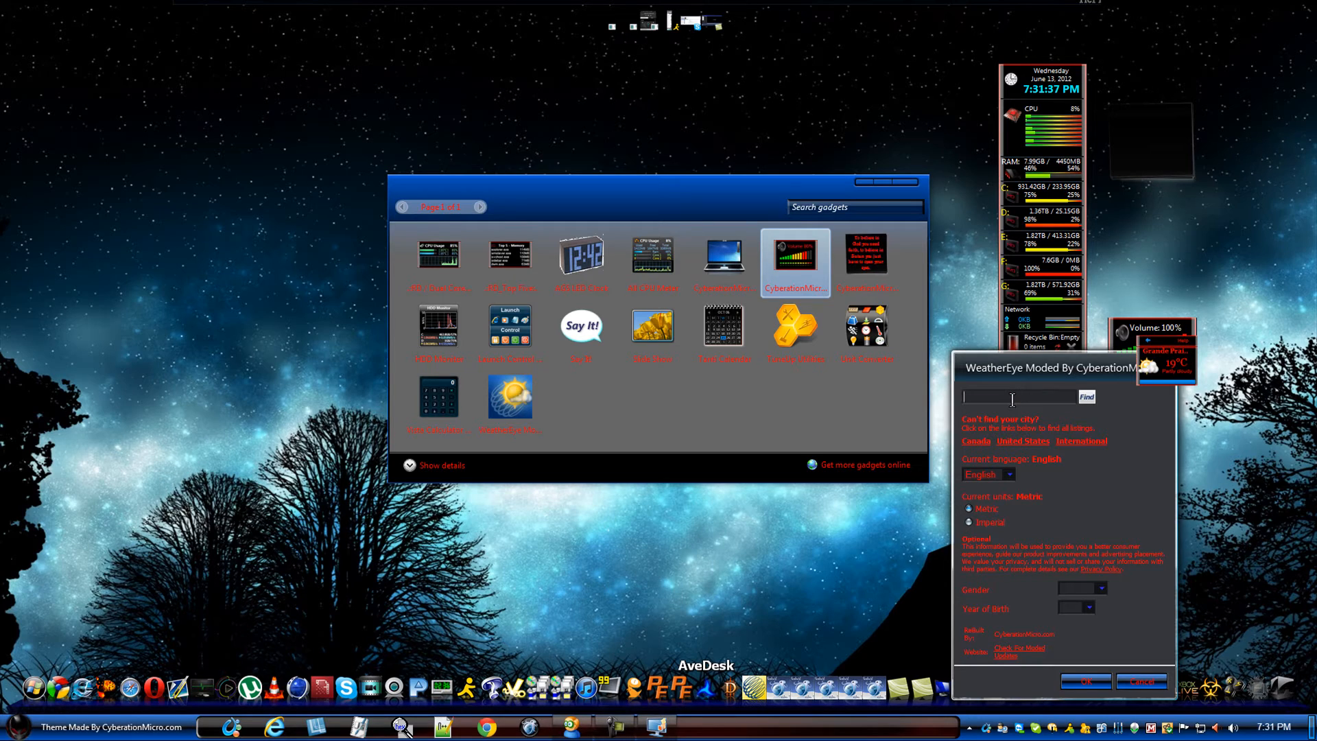
text(grande prairie)
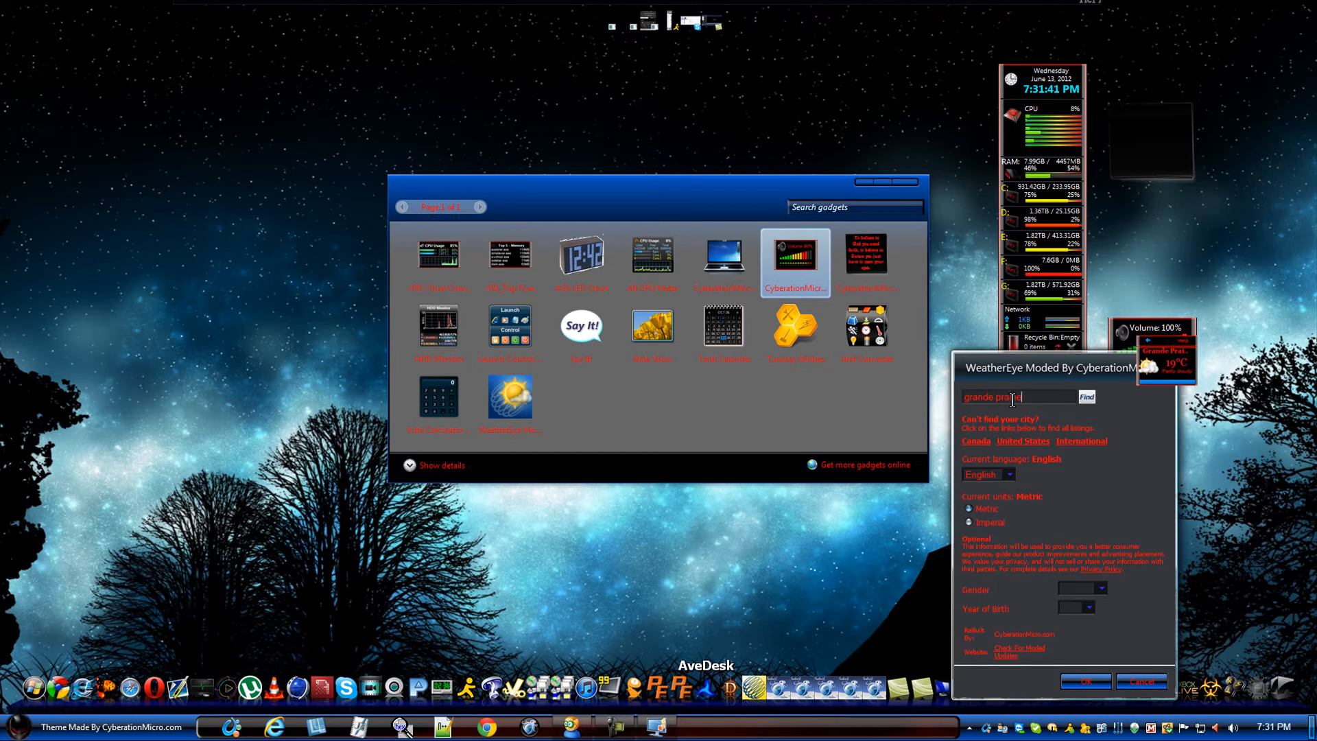
text(ab)
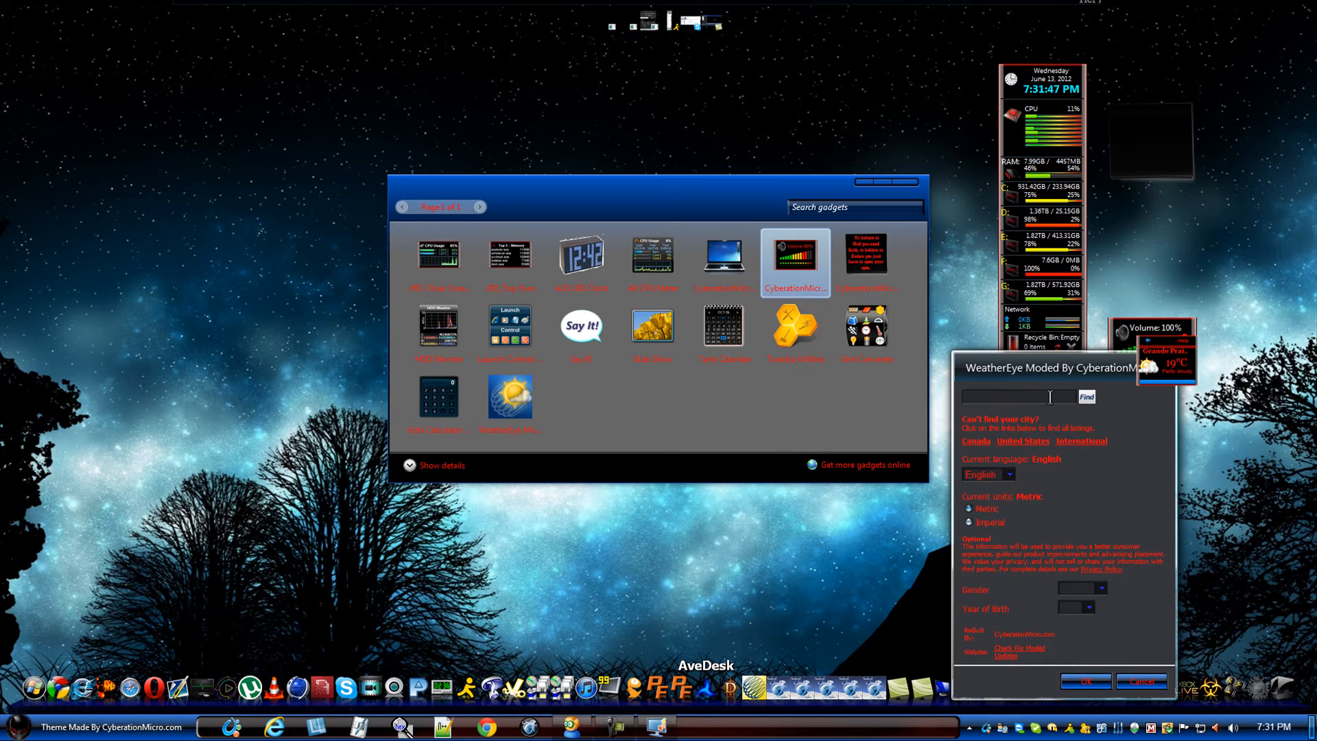
text(grande prairie ab)
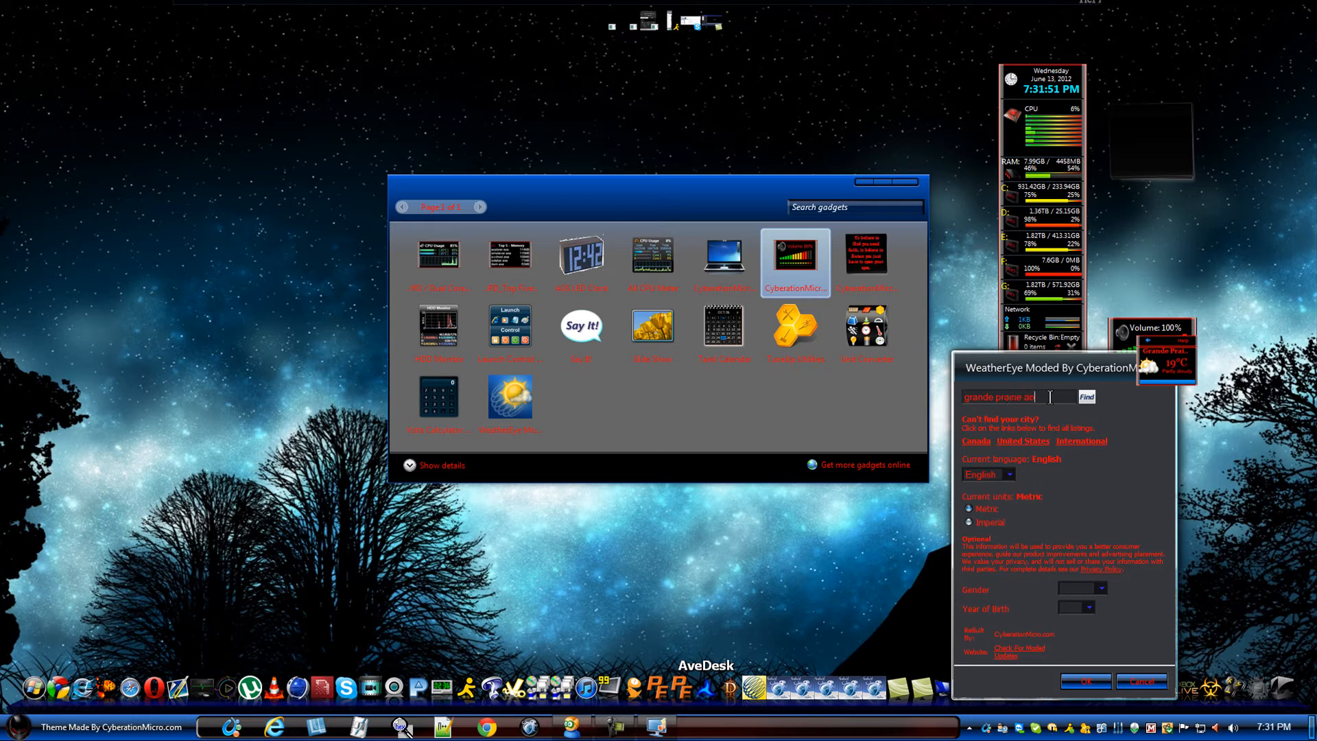
click(1087, 395)
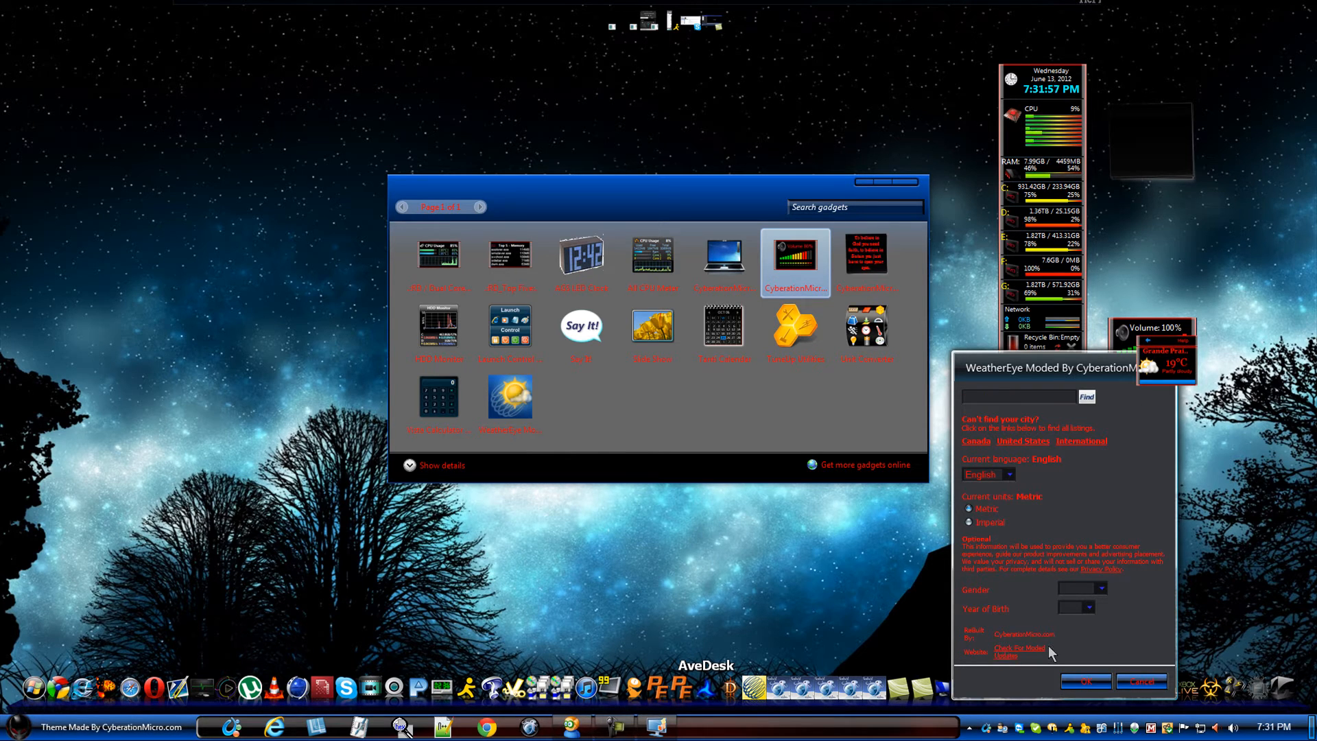
mouse_move(1032, 661)
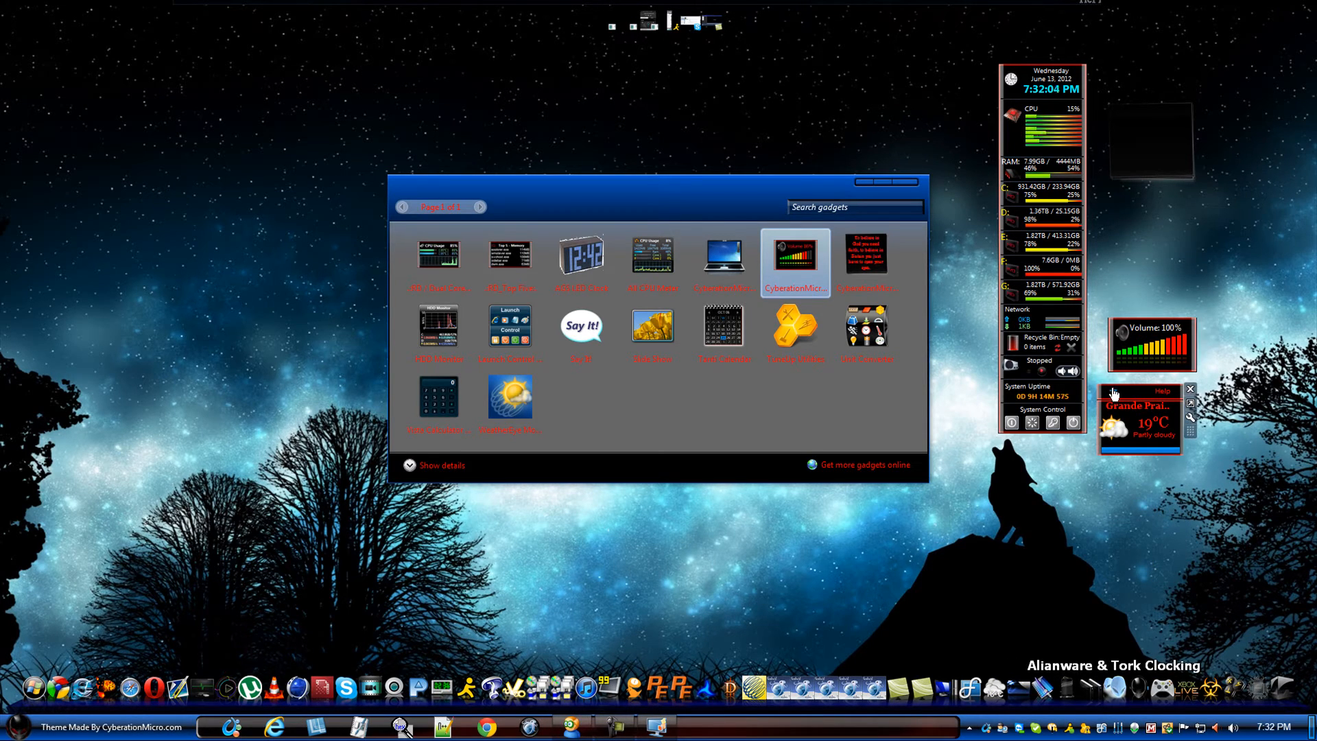
Expand the weather gadget's flyout forecast for Grande Prairie, AB.
click(1139, 420)
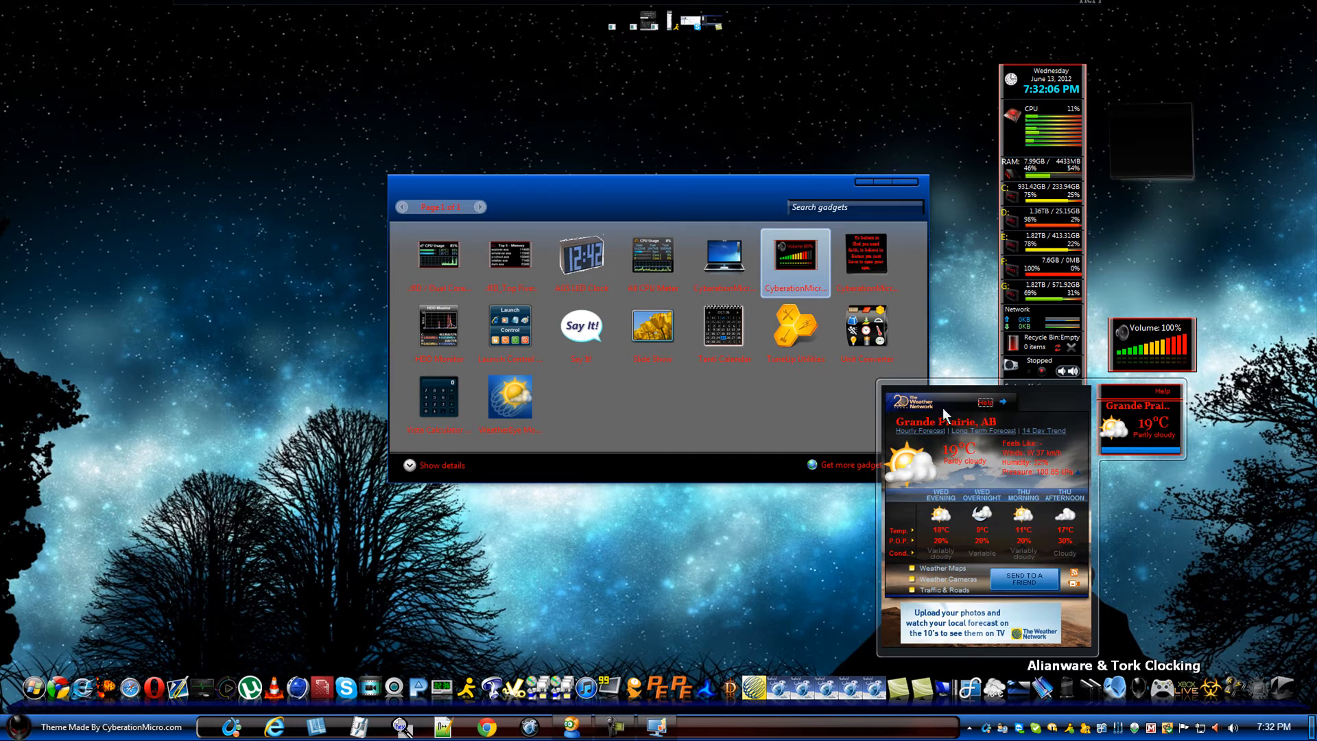
mouse_move(975, 571)
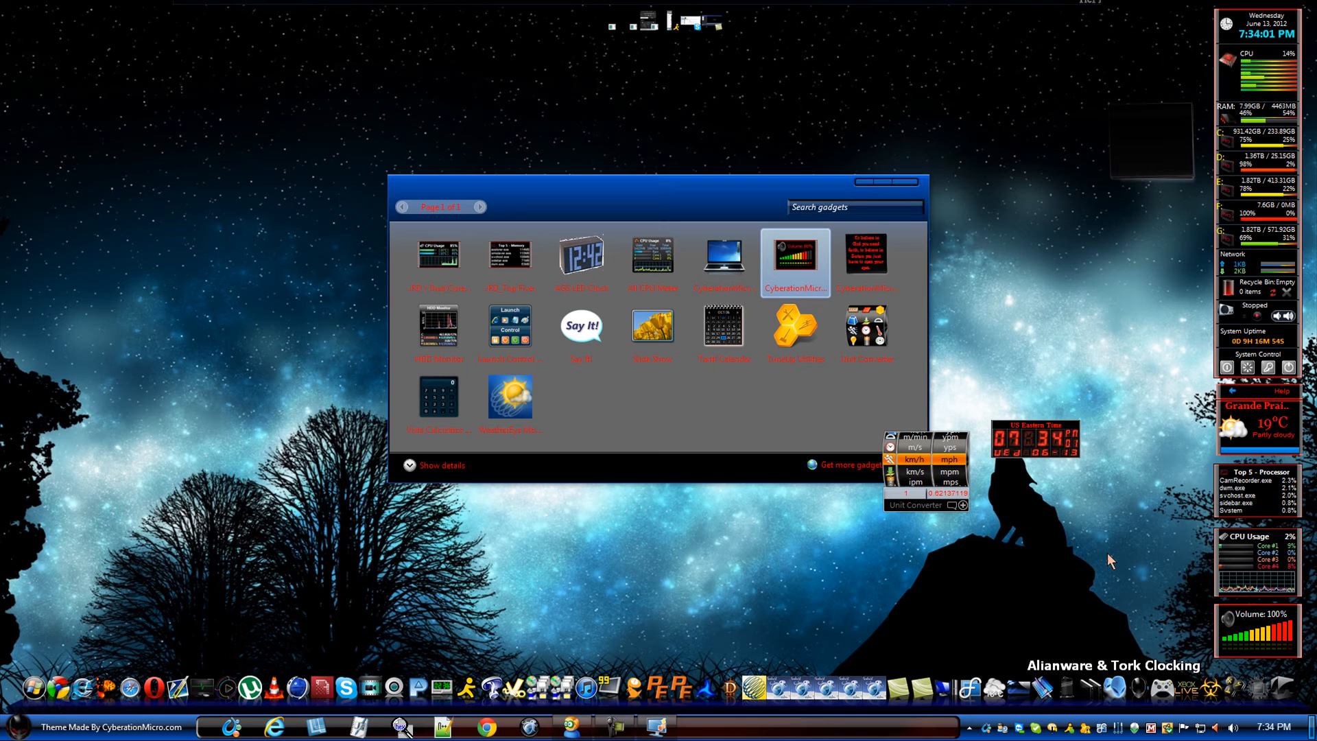
mouse_move(1223, 52)
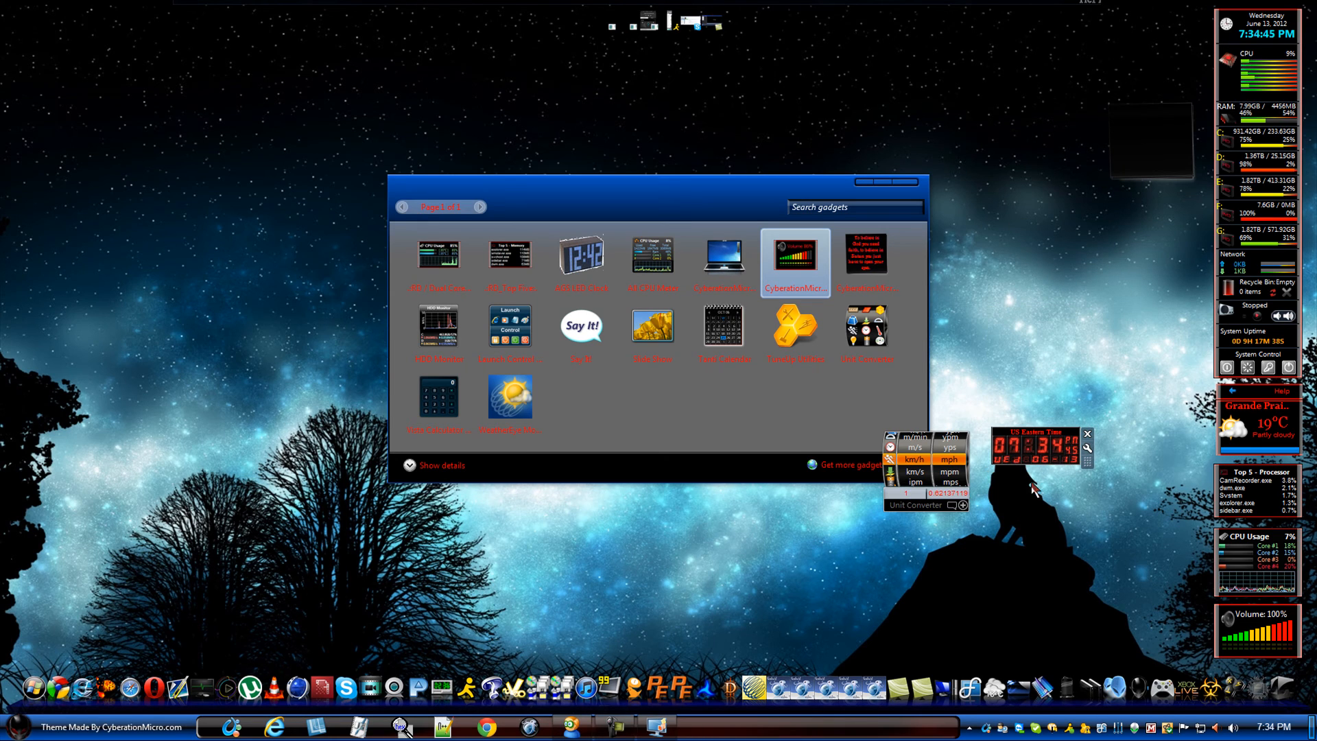
mouse_move(1095, 542)
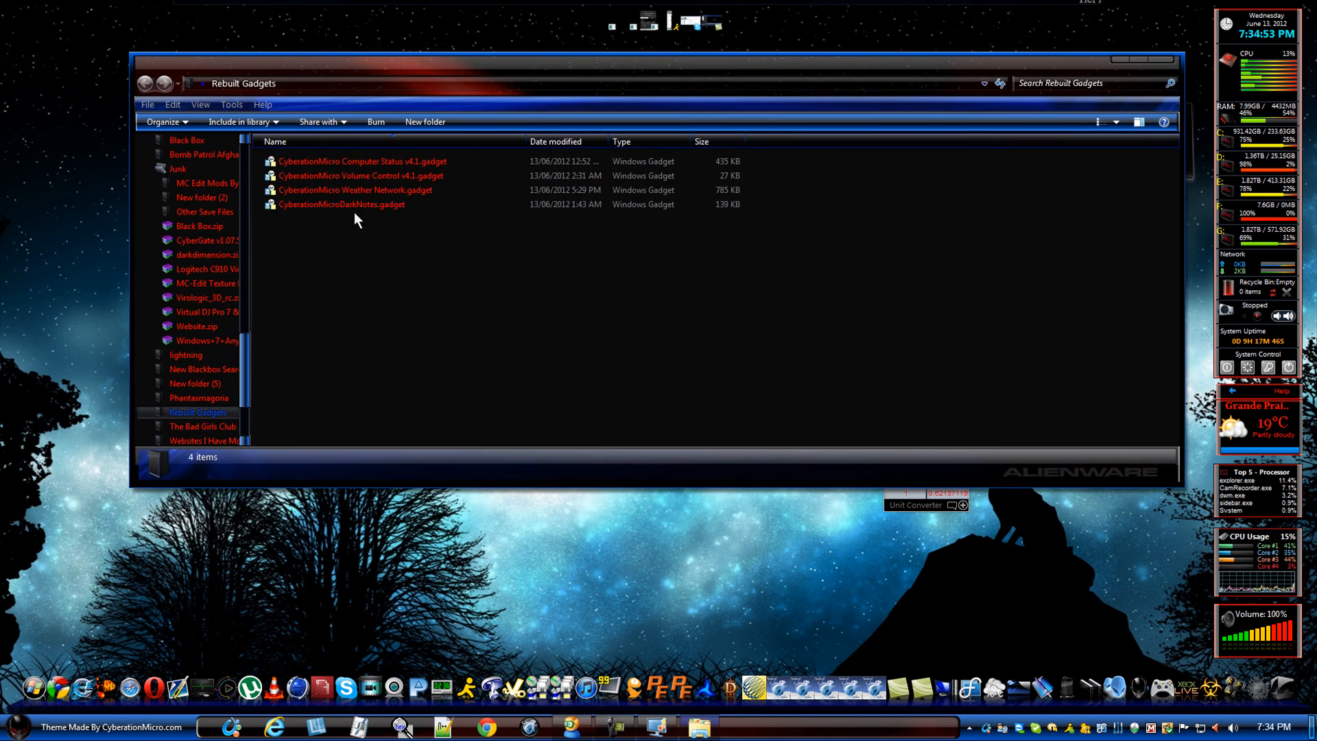
mouse_move(423, 353)
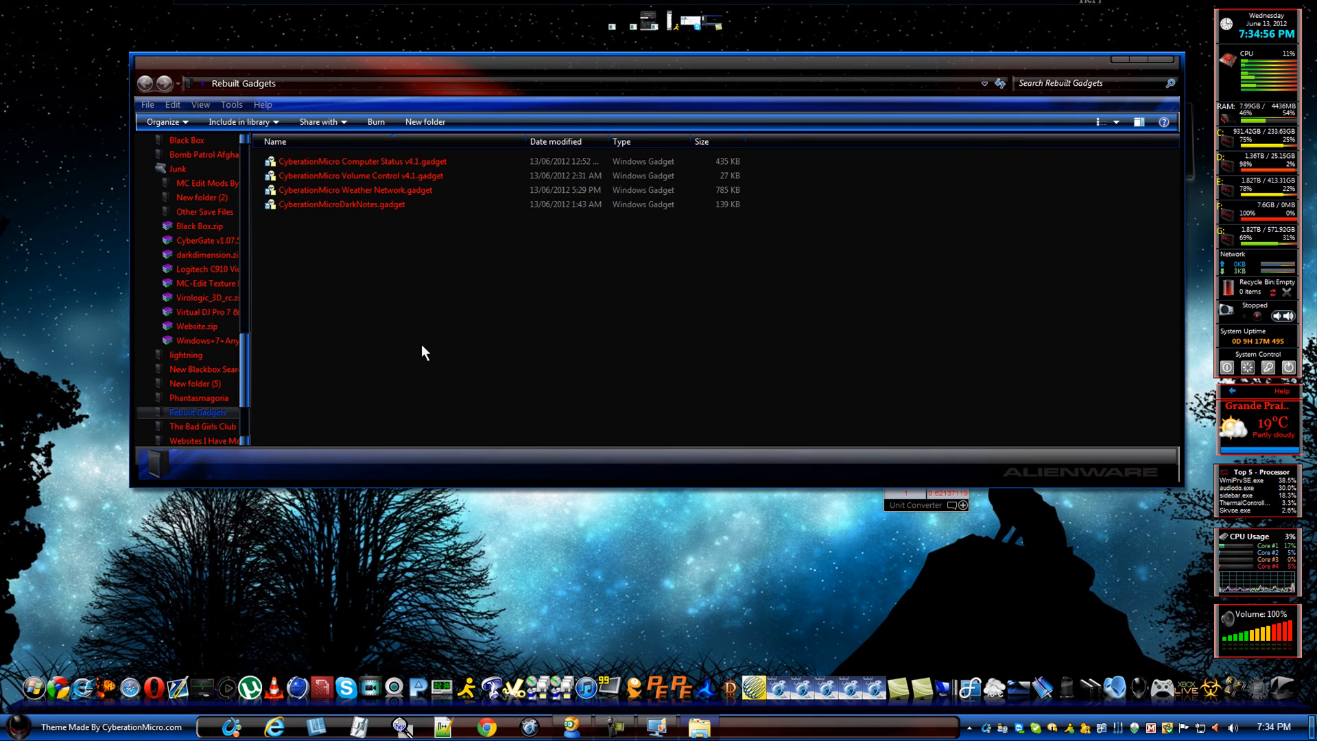